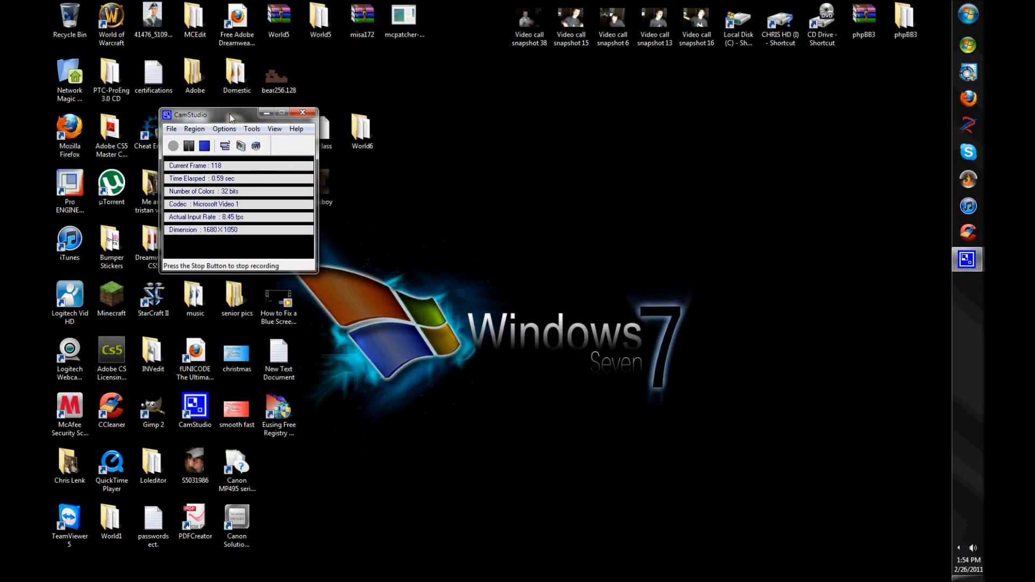
- Hide the CamStudio recorder status window so the plain desktop shows
{"action": "left_click", "coordinate": [302, 112]}
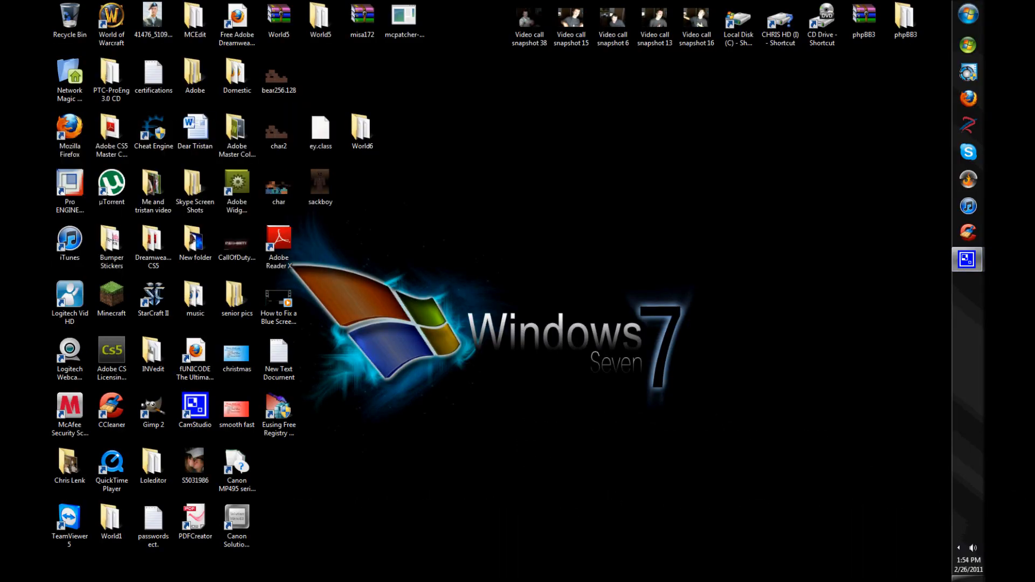
{"action": "mouse_move", "coordinate": [586, 285]}
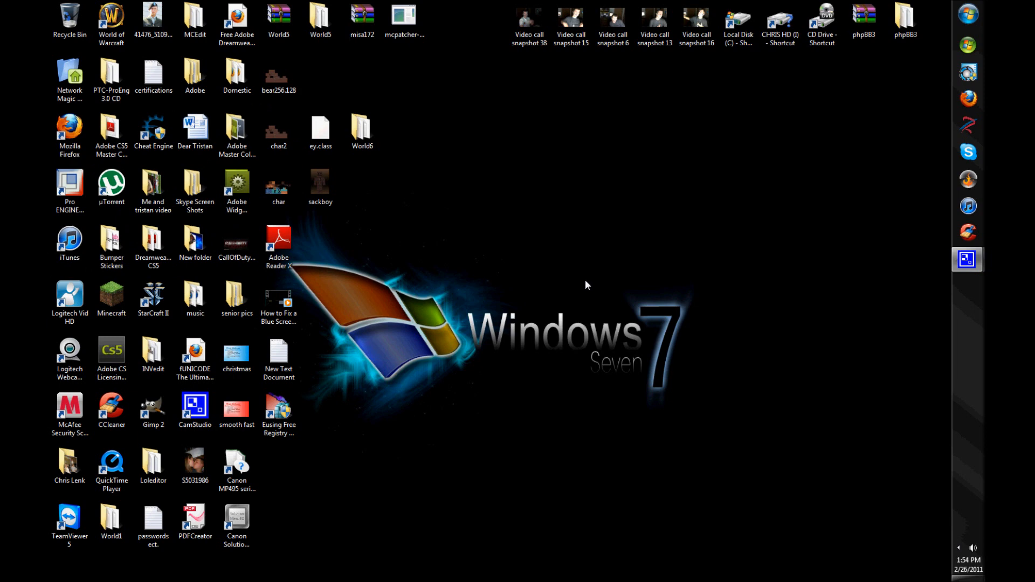
{"action": "mouse_move", "coordinate": [642, 175]}
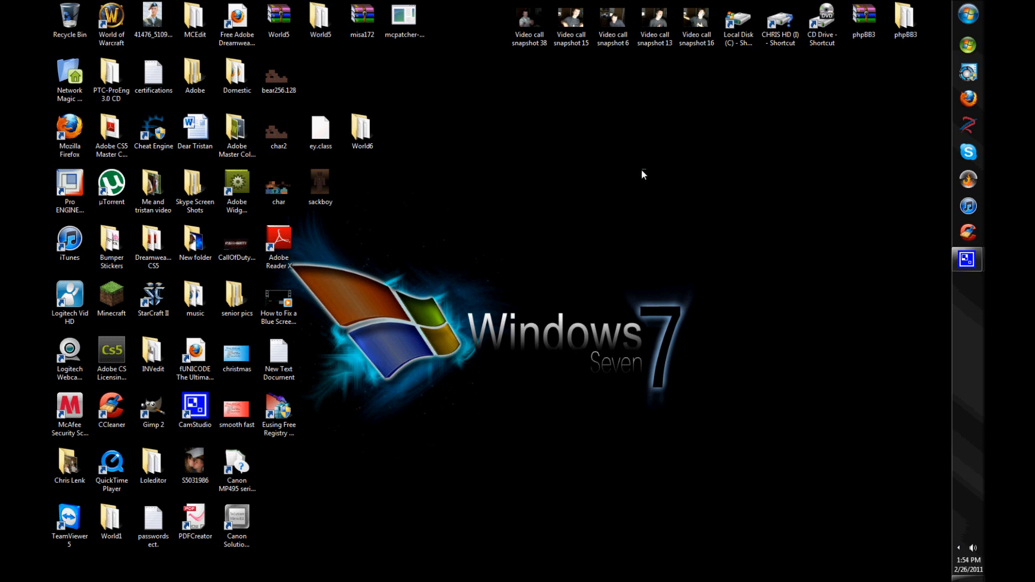
{"action": "mouse_move", "coordinate": [658, 181]}
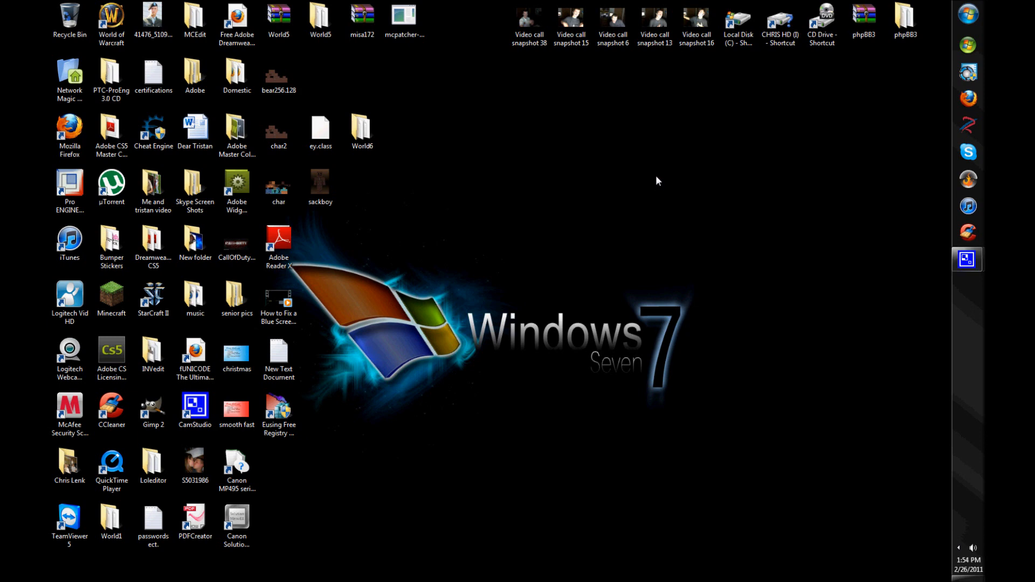
{"action": "mouse_move", "coordinate": [700, 176]}
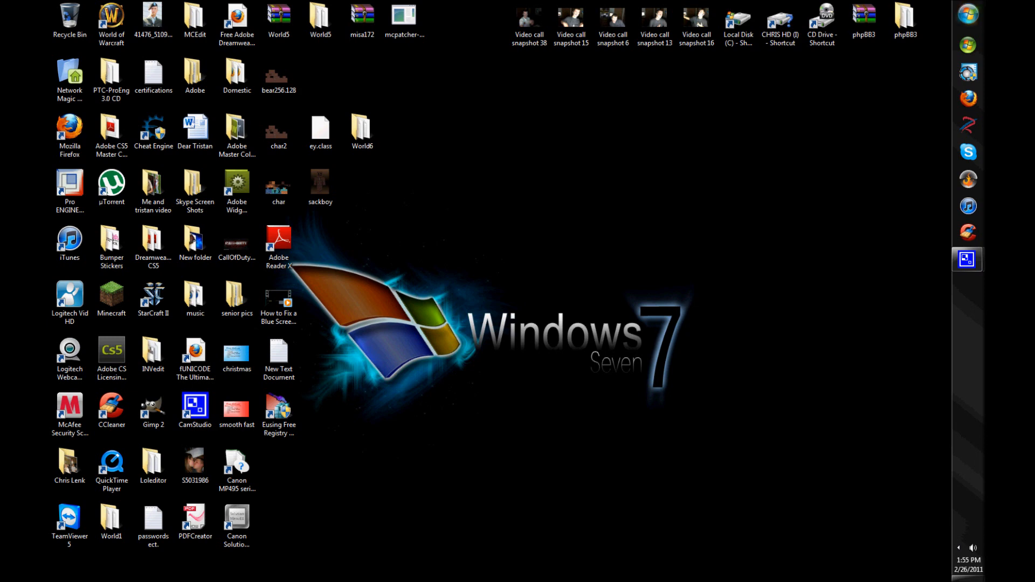
{"action": "left_click", "coordinate": [951, 322]}
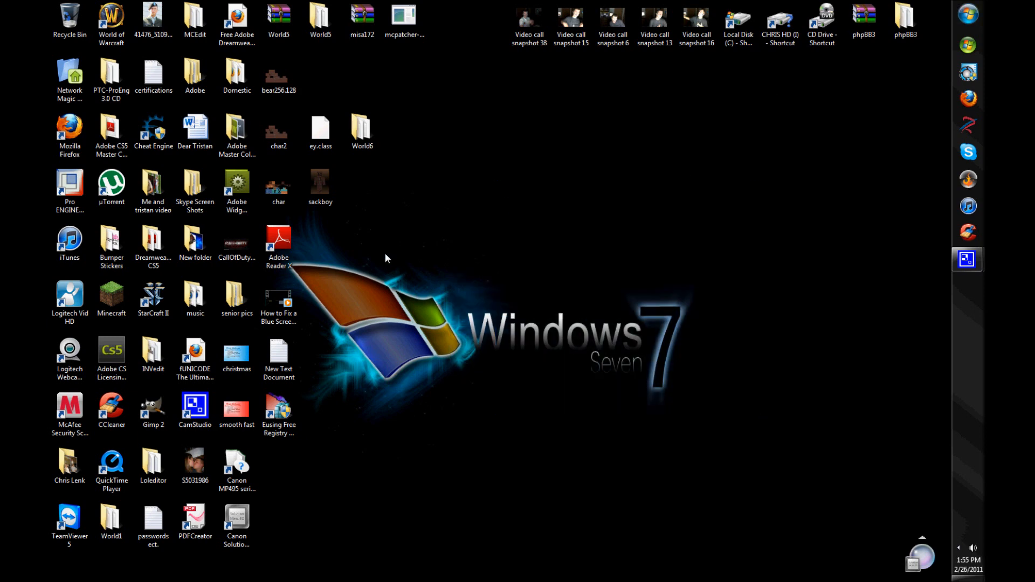
{"action": "mouse_move", "coordinate": [748, 414]}
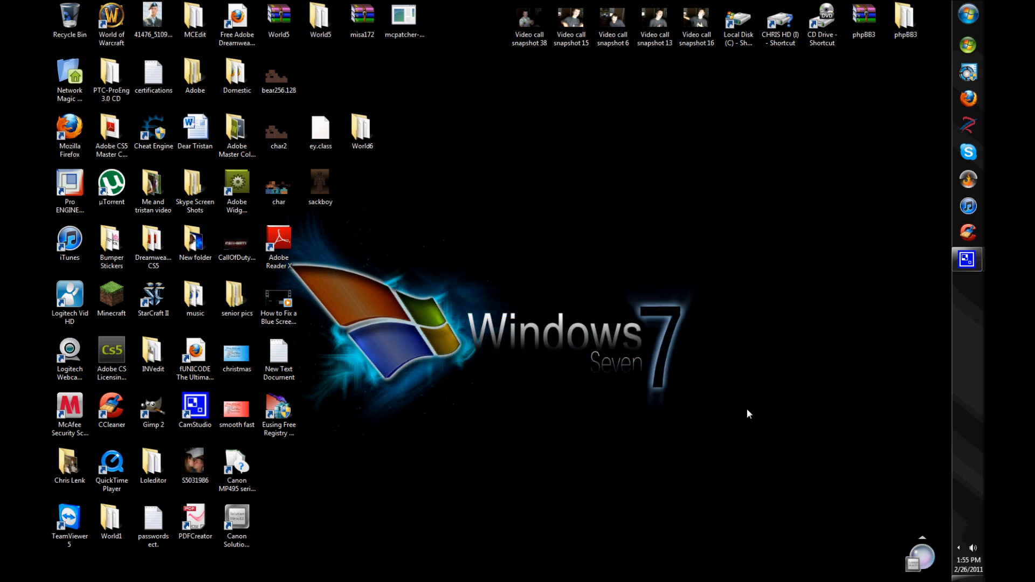
{"action": "mouse_move", "coordinate": [740, 406]}
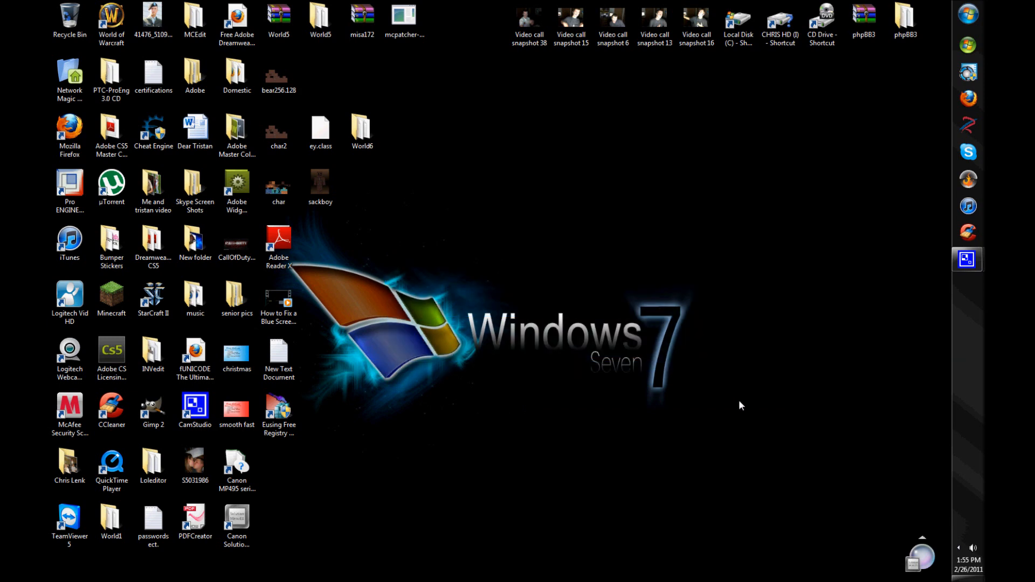
{"action": "mouse_move", "coordinate": [723, 427]}
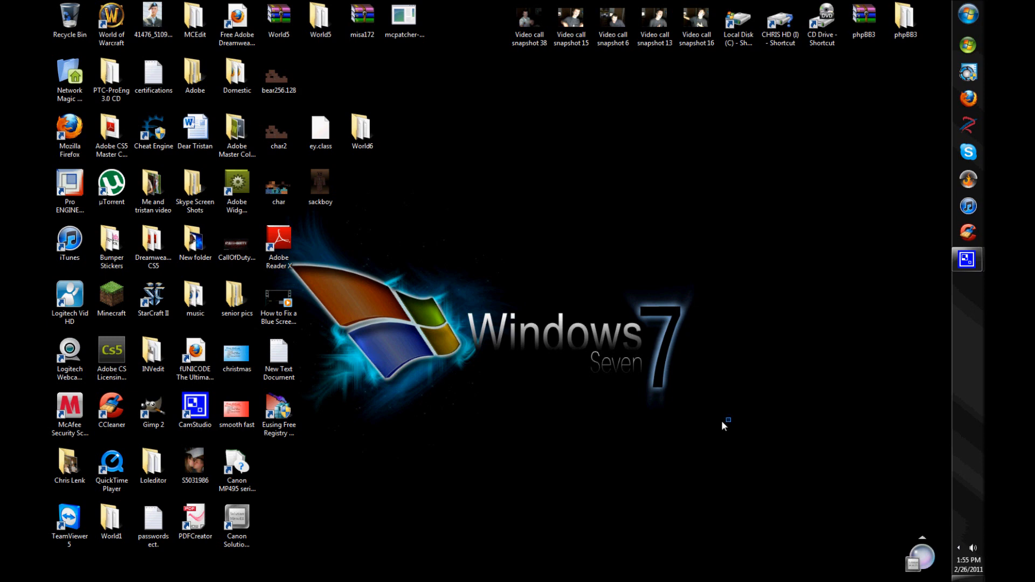
{"action": "mouse_move", "coordinate": [758, 459]}
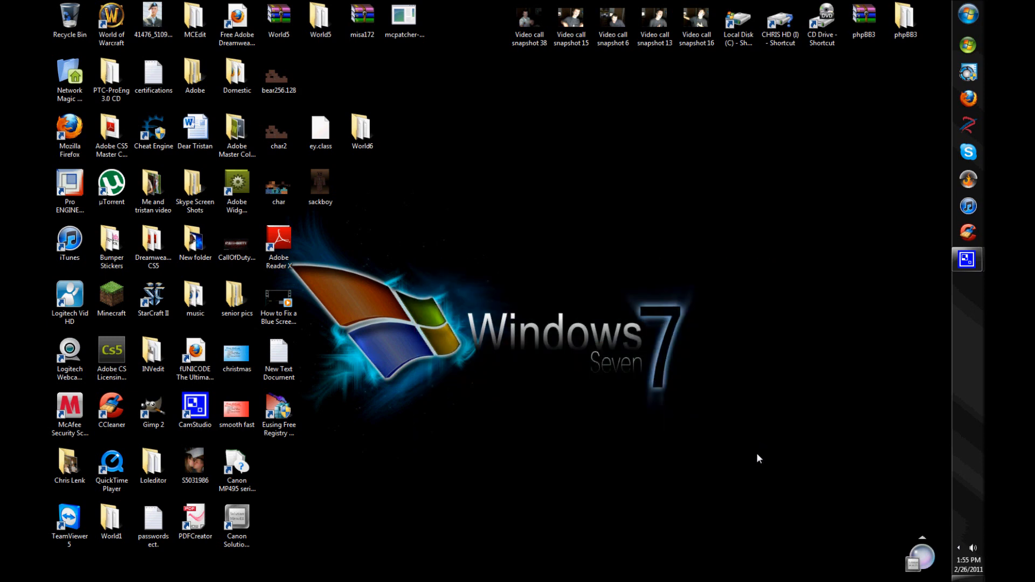
{"action": "mouse_move", "coordinate": [798, 286]}
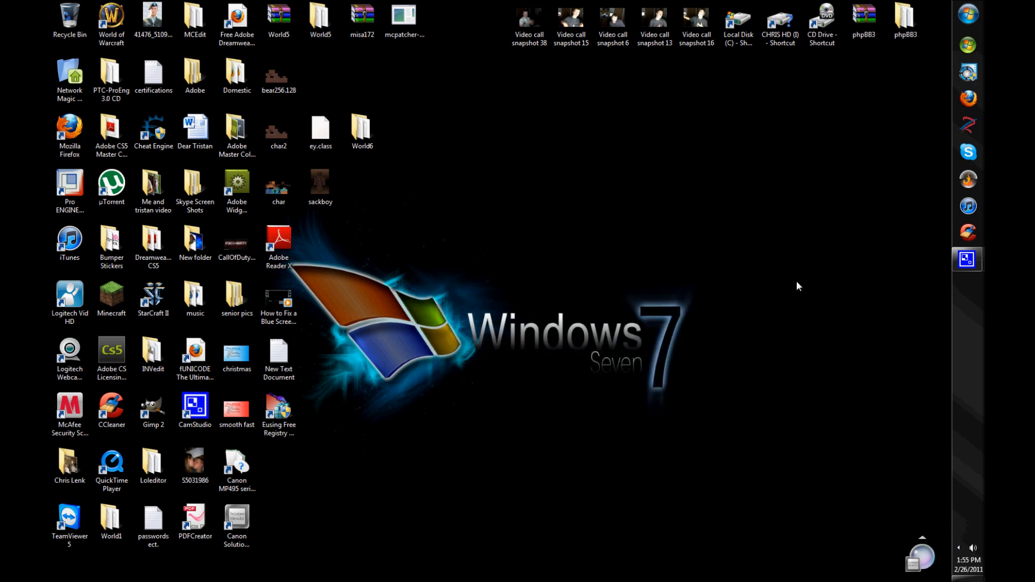
{"action": "mouse_move", "coordinate": [931, 24]}
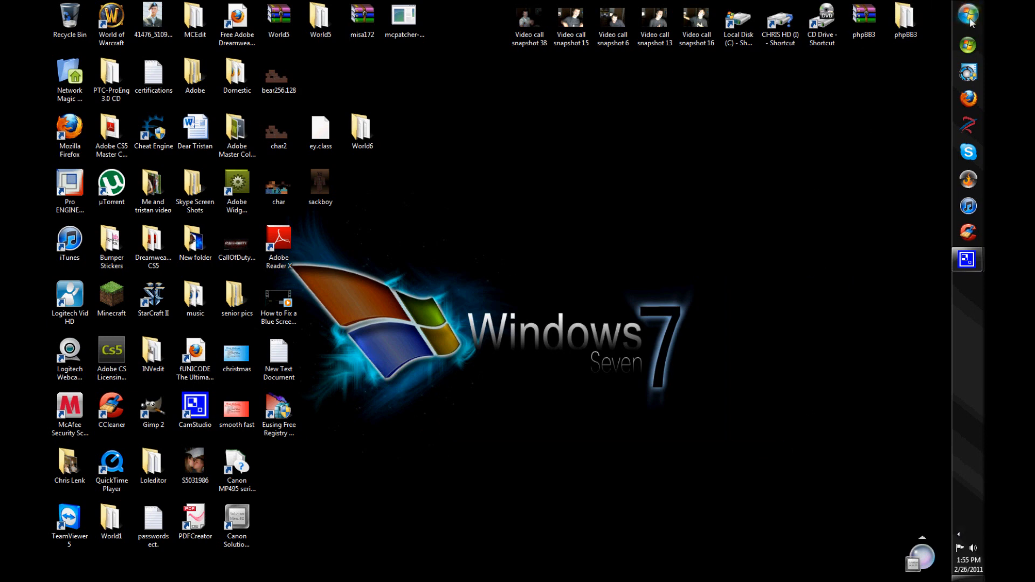
- Bring up the Start menu, close it, then bring it up again showing programs and system links
{"action": "left_click", "coordinate": [967, 13]}
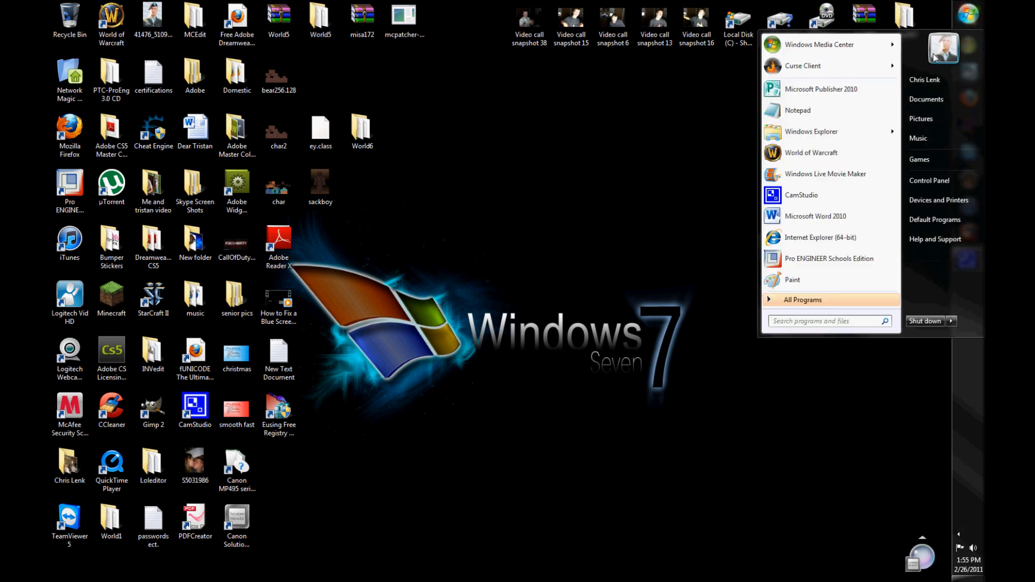
{"action": "left_click", "coordinate": [541, 382]}
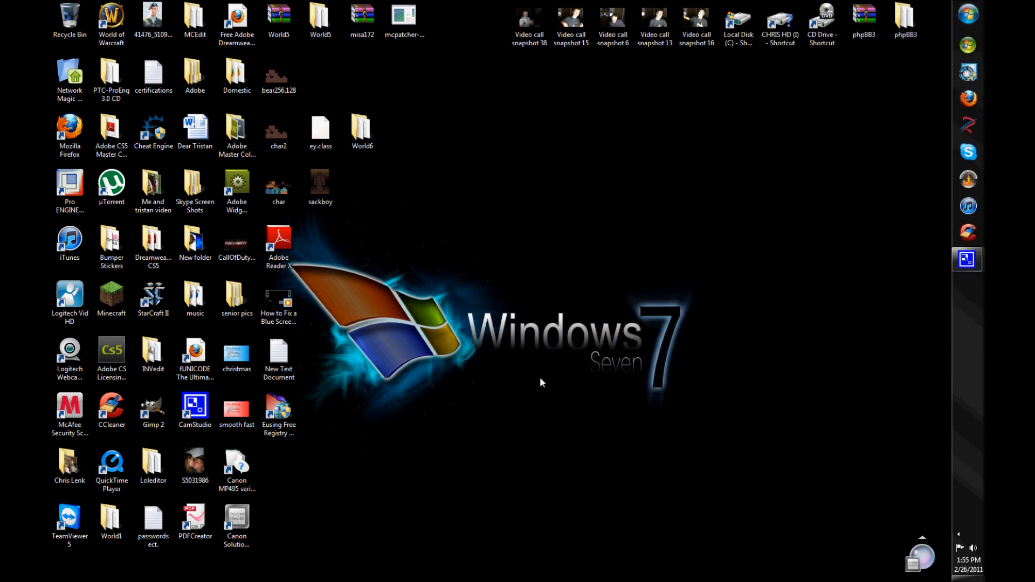
{"action": "mouse_move", "coordinate": [727, 307]}
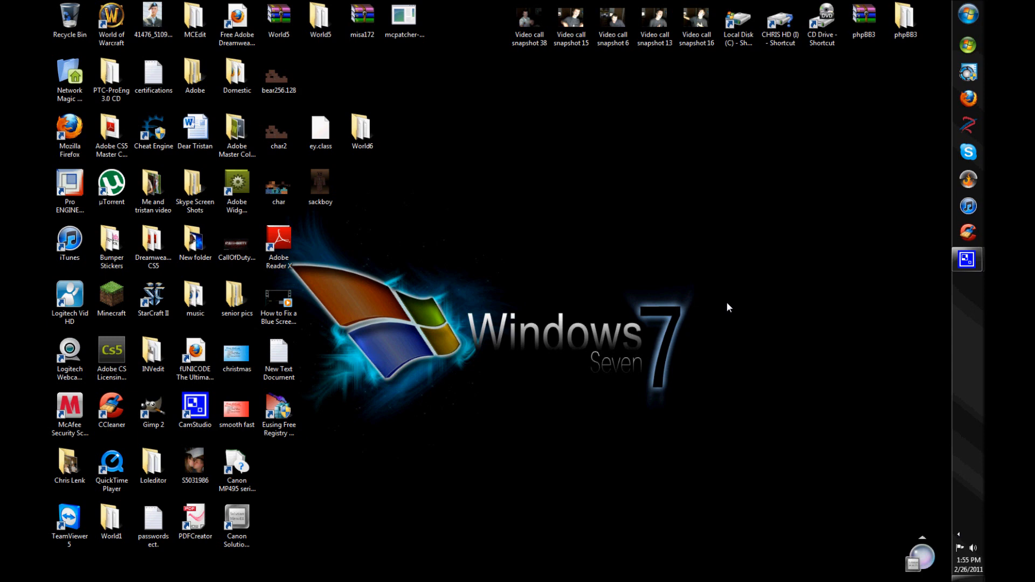
{"action": "left_click", "coordinate": [968, 13]}
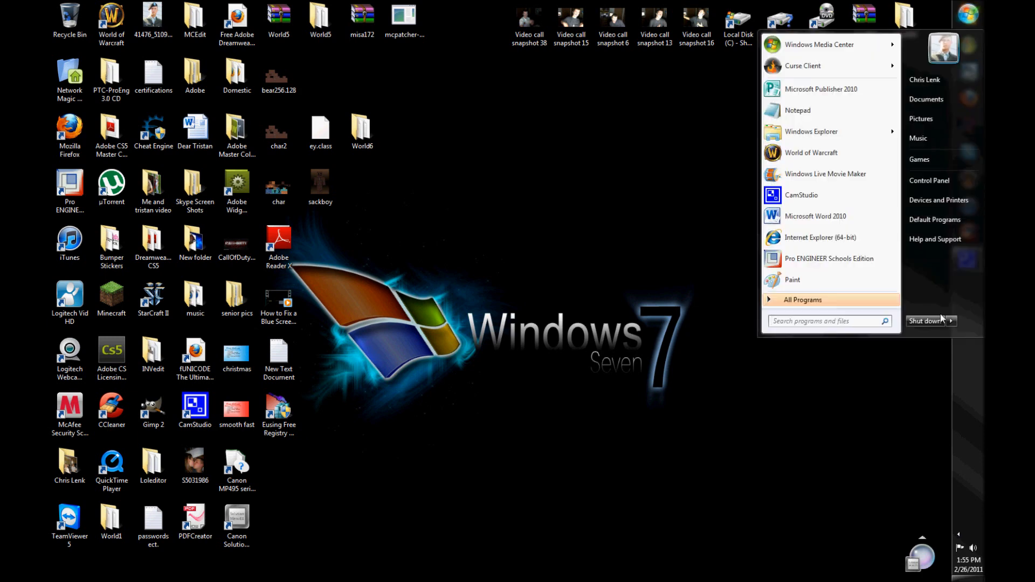
{"action": "left_click", "coordinate": [951, 322]}
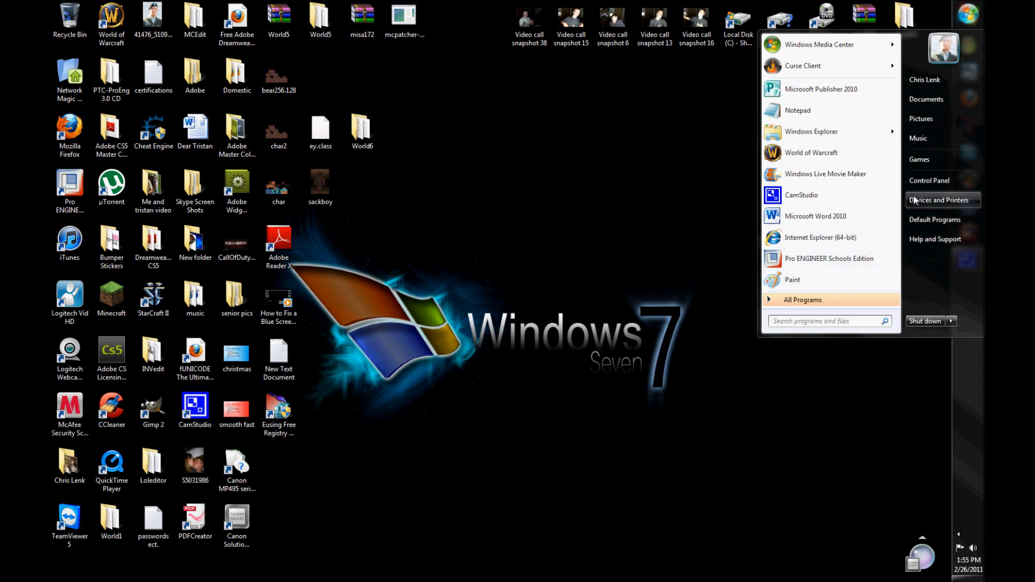
- Launch Control Panel from the Start menu, then close its window again
{"action": "left_click", "coordinate": [930, 180]}
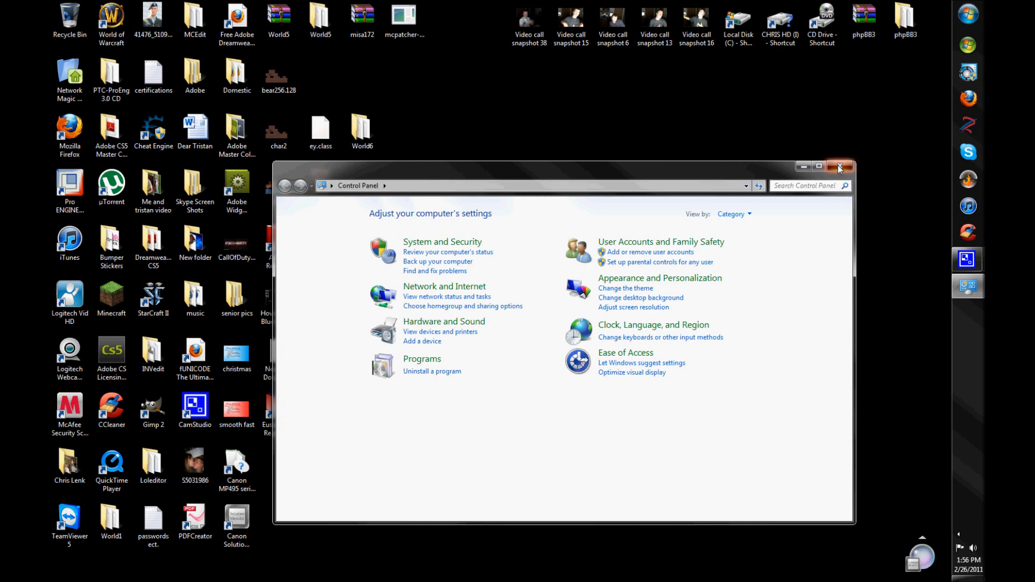
{"action": "left_click", "coordinate": [840, 166]}
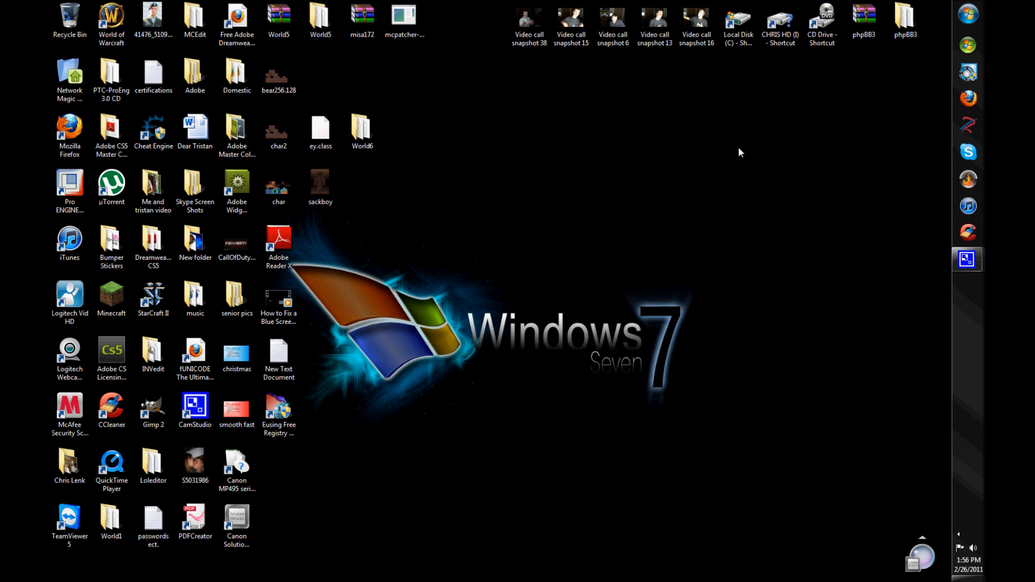
{"action": "mouse_move", "coordinate": [730, 164]}
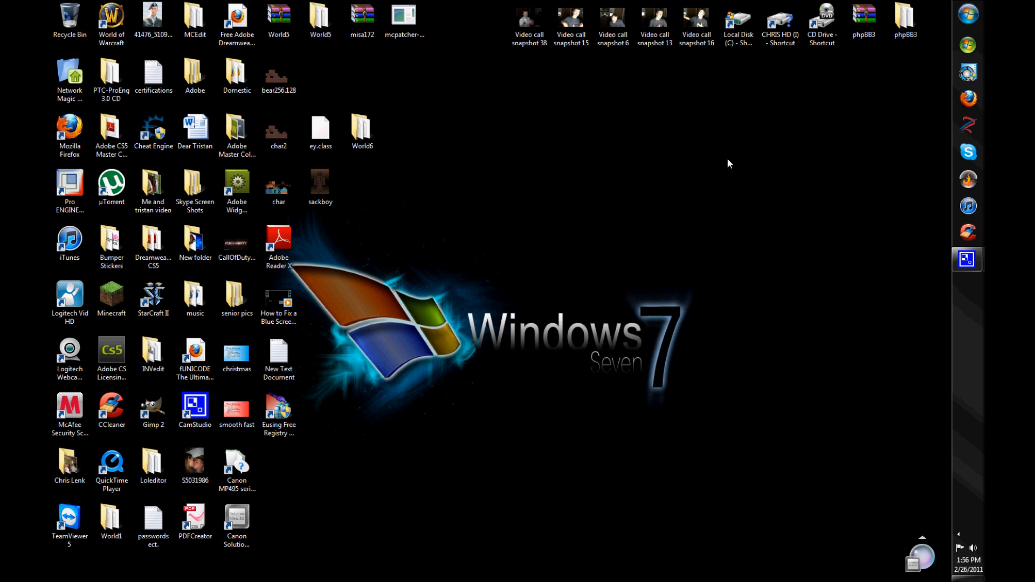
{"action": "left_click", "coordinate": [968, 12]}
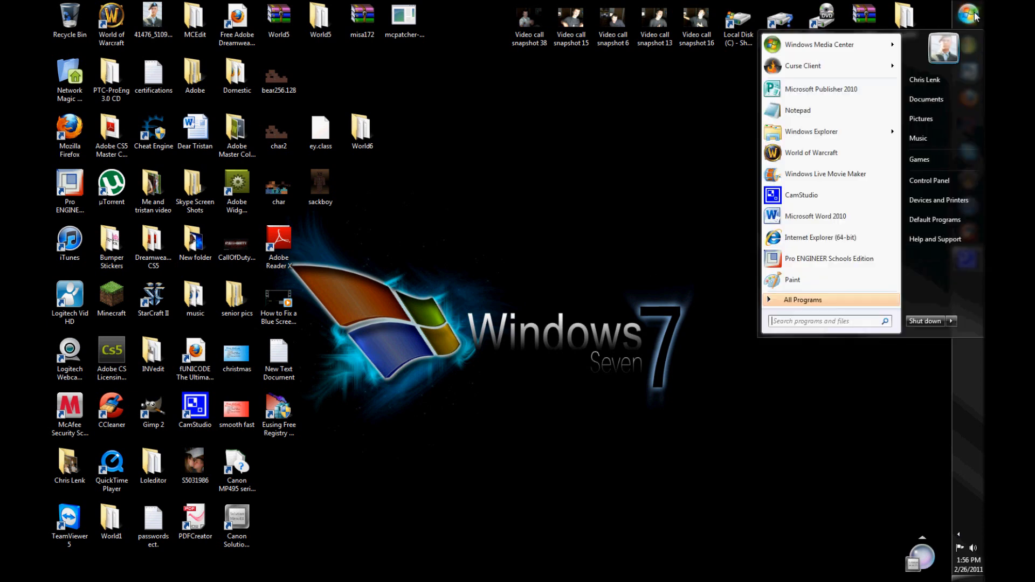
{"action": "mouse_move", "coordinate": [972, 19]}
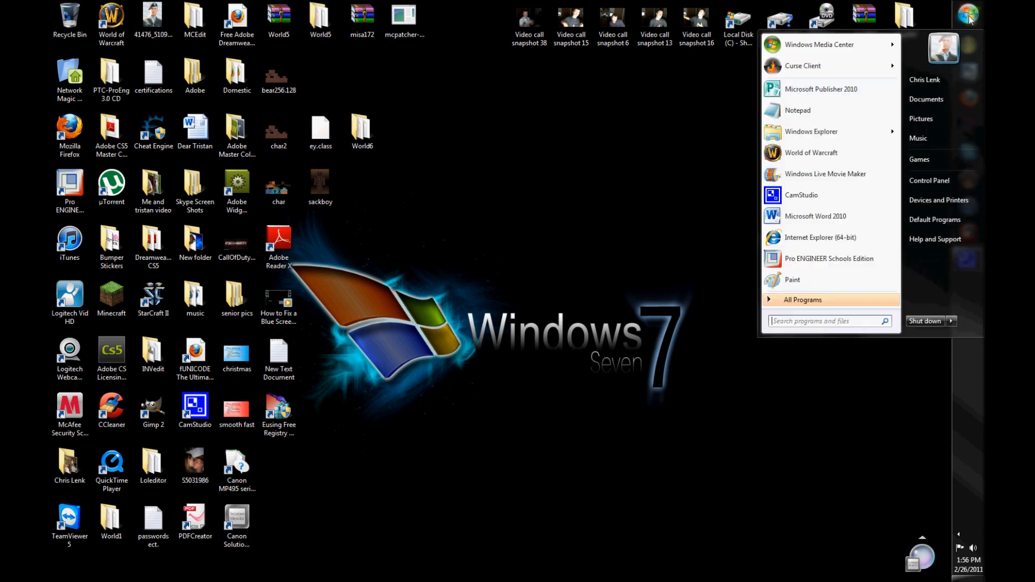
{"action": "left_click", "coordinate": [959, 536]}
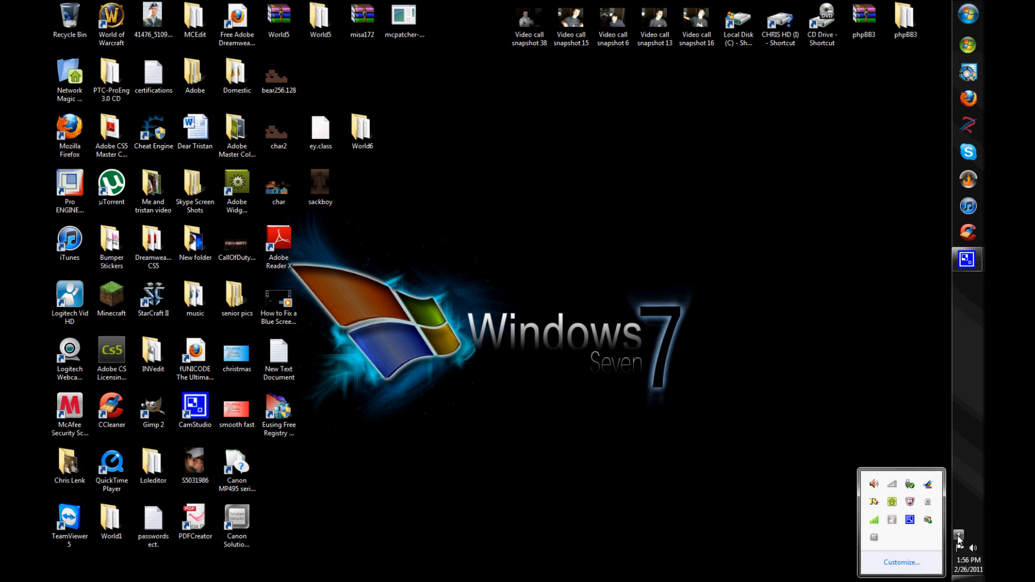
{"action": "right_click", "coordinate": [892, 522]}
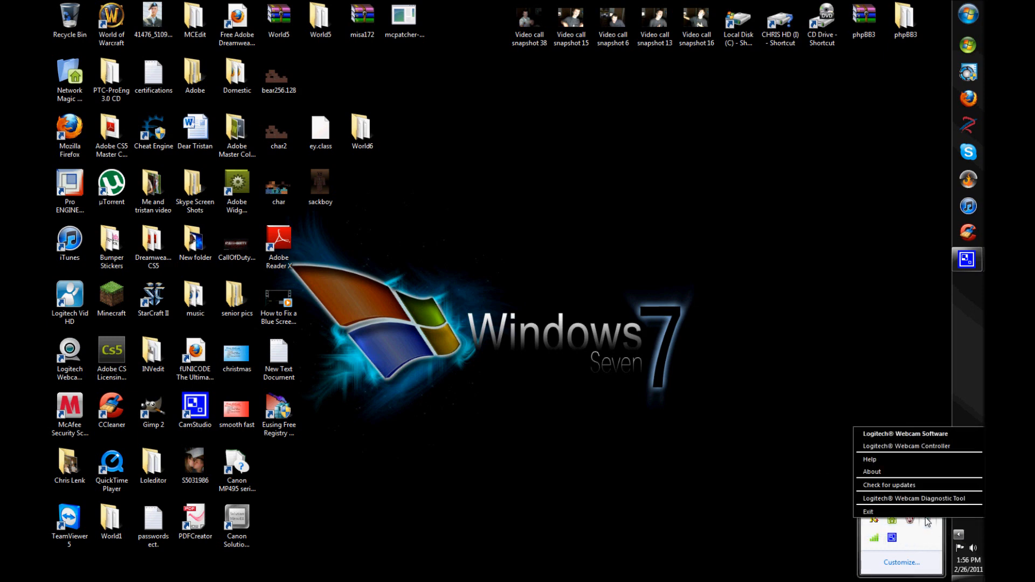
{"action": "left_click", "coordinate": [873, 407]}
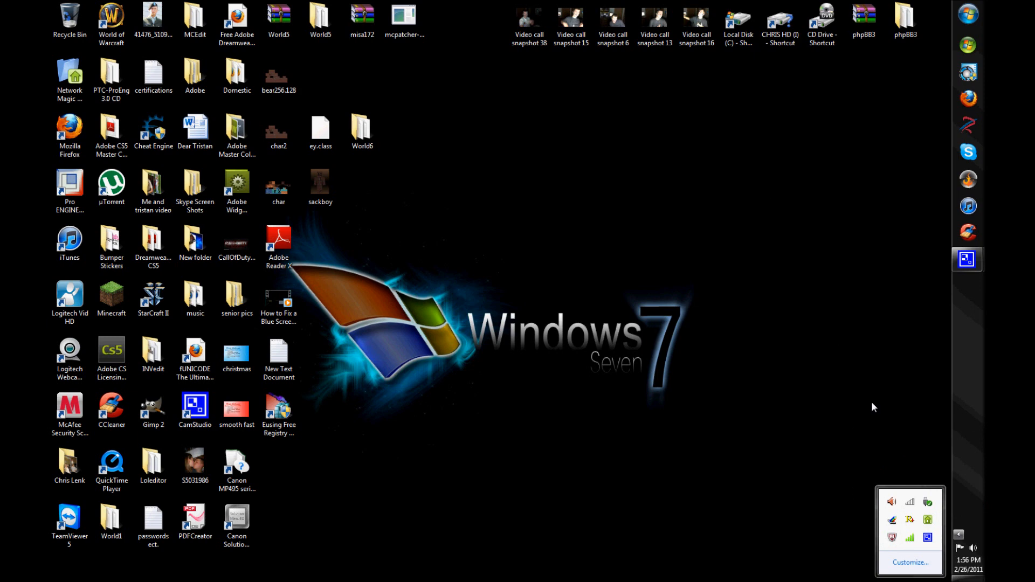
{"action": "mouse_move", "coordinate": [928, 510]}
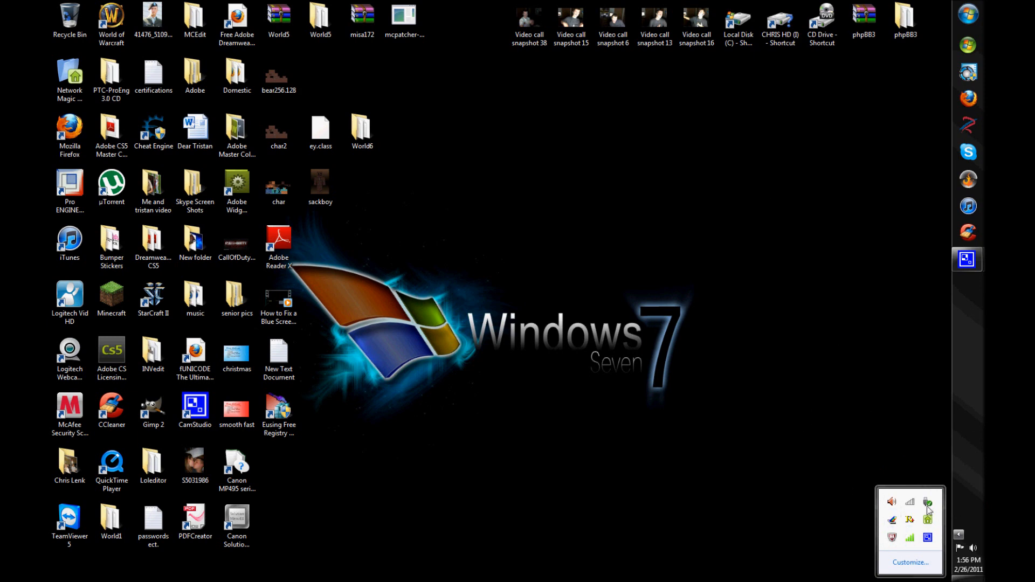
{"action": "left_click", "coordinate": [819, 217]}
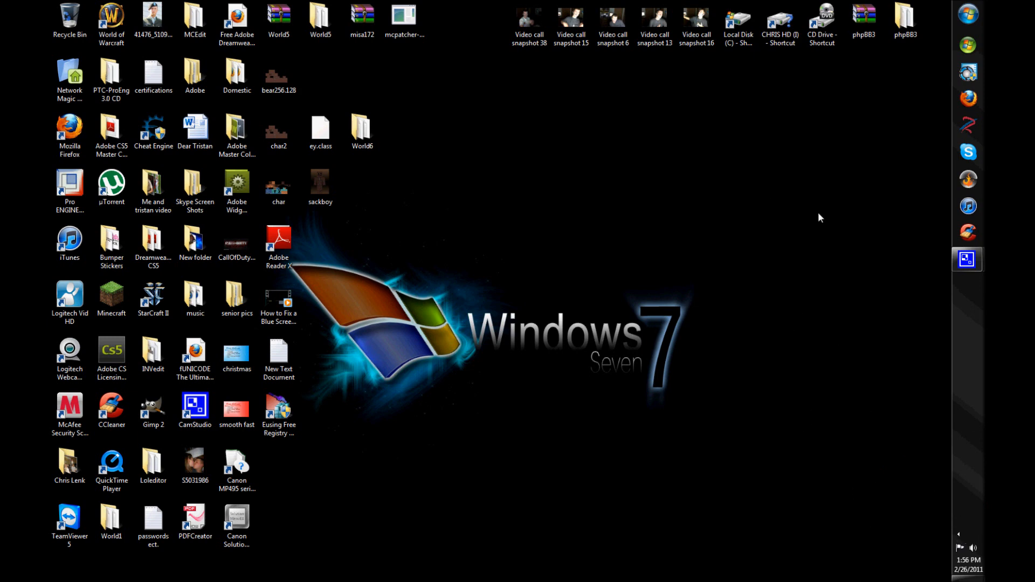
{"action": "mouse_move", "coordinate": [642, 249]}
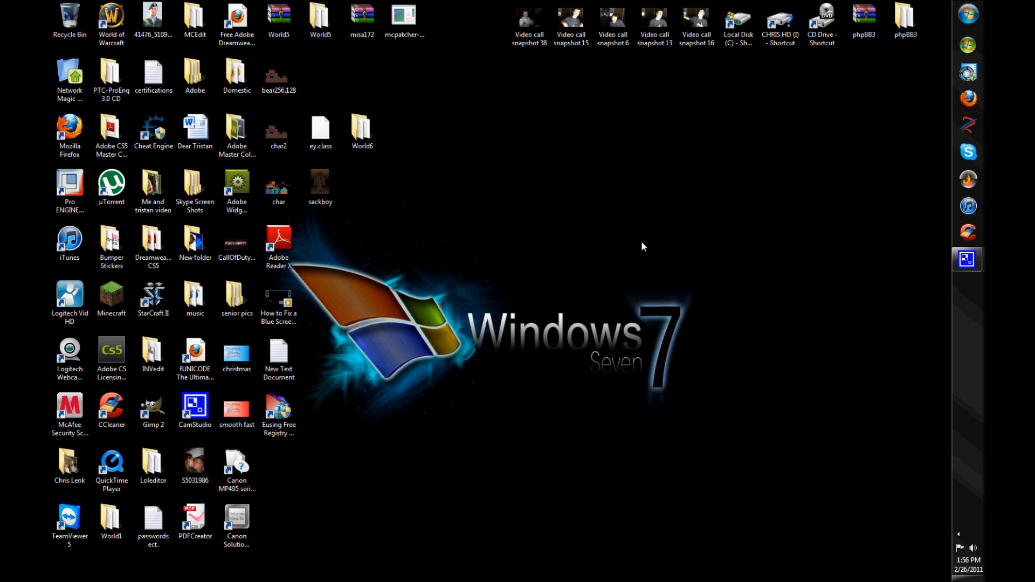
{"action": "left_click", "coordinate": [968, 13]}
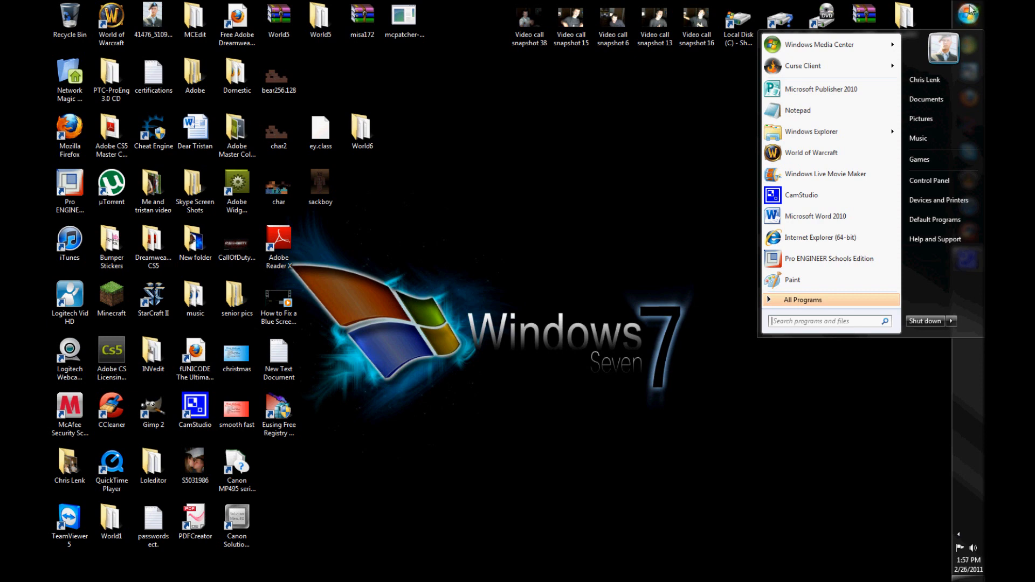
{"action": "mouse_move", "coordinate": [943, 200]}
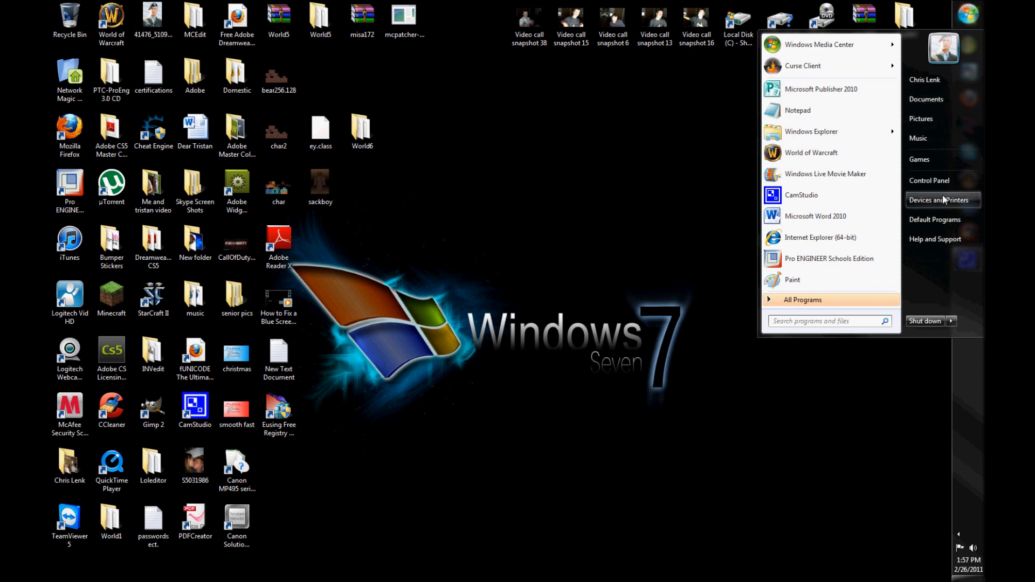
{"action": "left_click", "coordinate": [930, 180]}
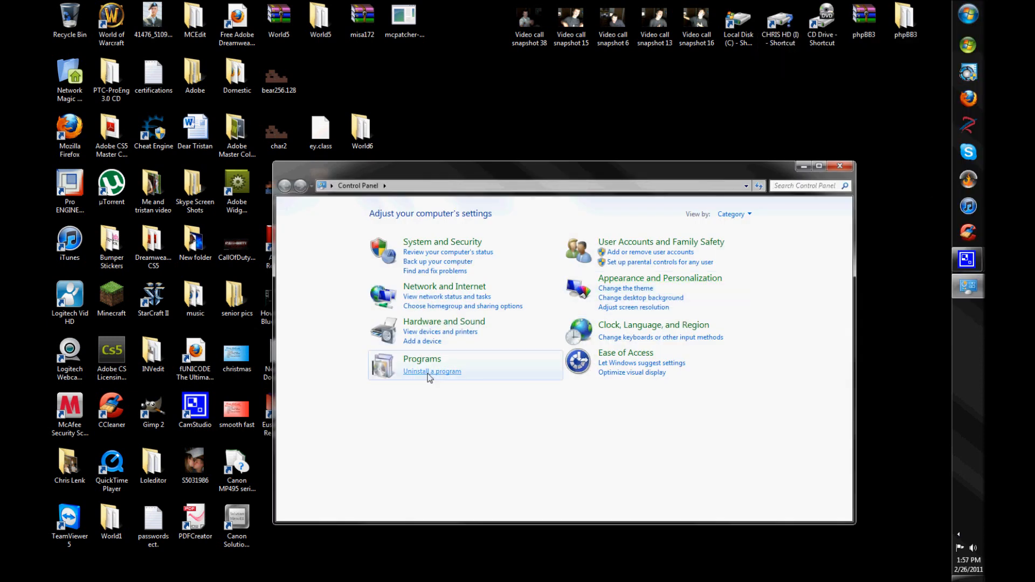
{"action": "mouse_move", "coordinate": [750, 218]}
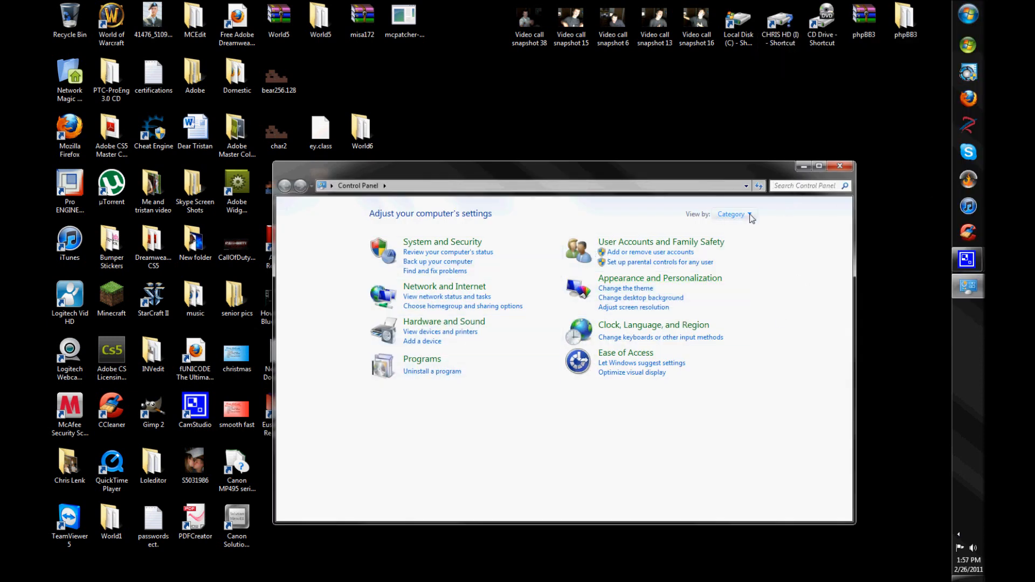
{"action": "left_click", "coordinate": [731, 213]}
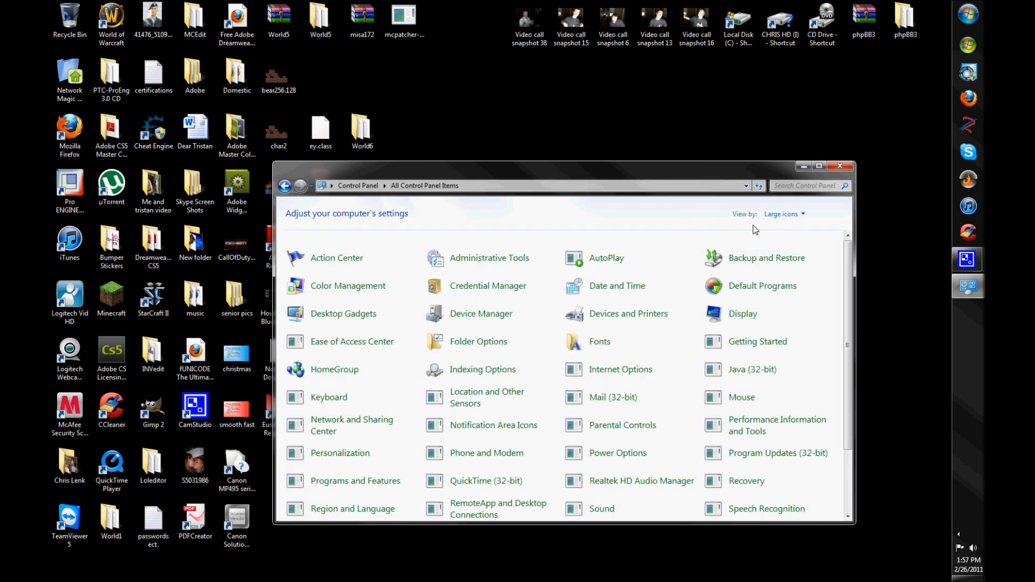
{"action": "left_click", "coordinate": [783, 213]}
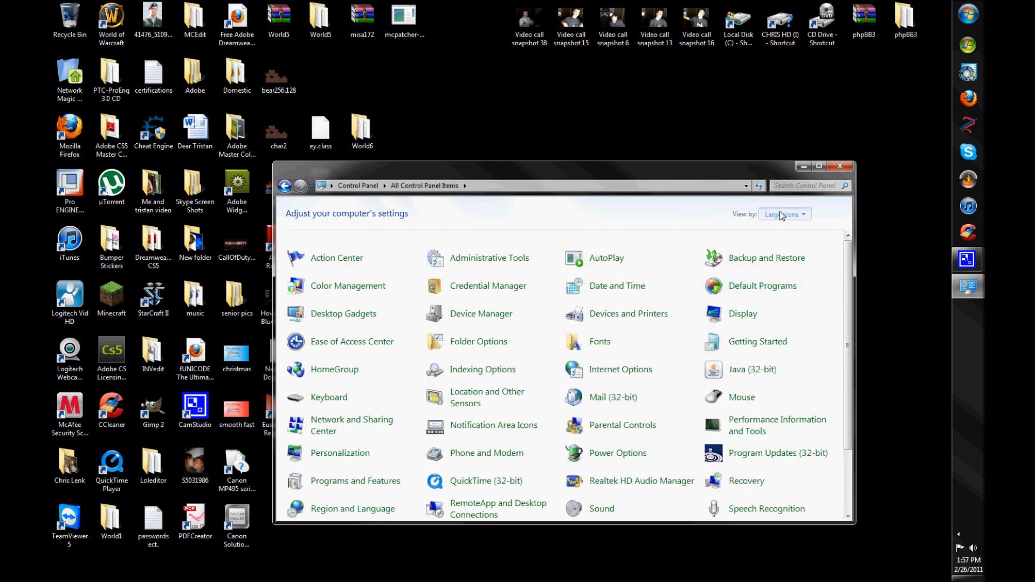
{"action": "left_click", "coordinate": [784, 213]}
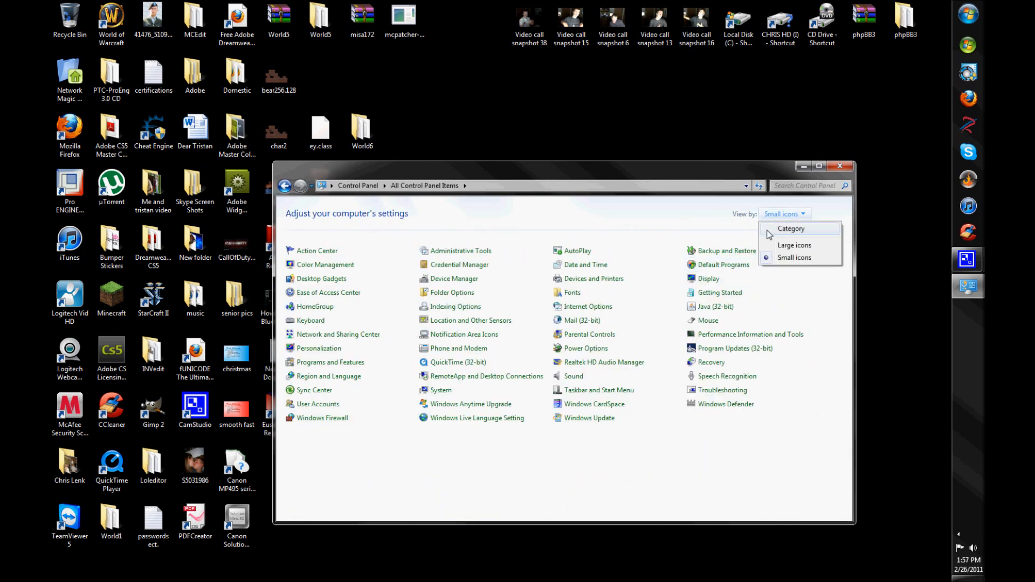
{"action": "left_click", "coordinate": [790, 229]}
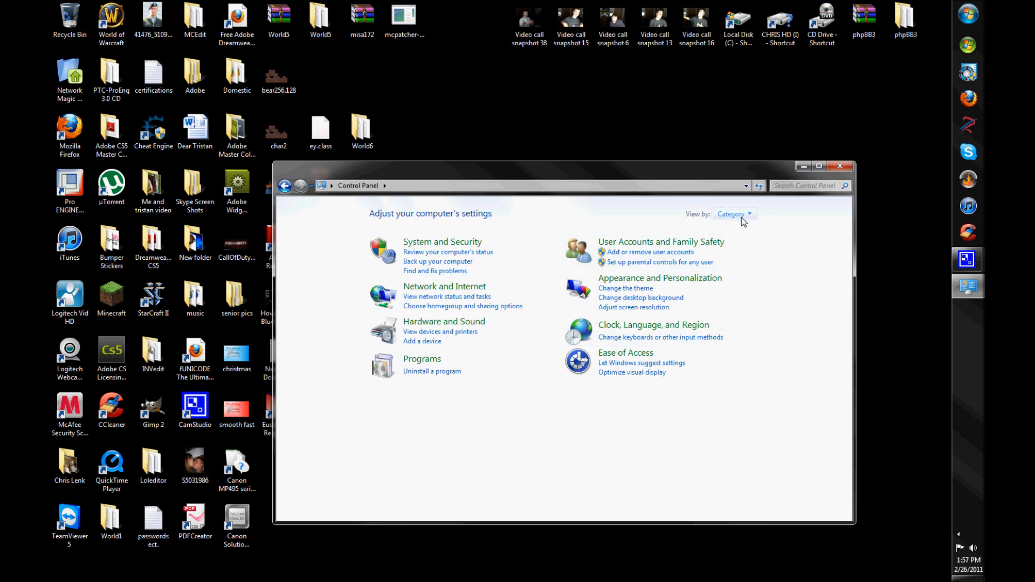
{"action": "mouse_move", "coordinate": [448, 470]}
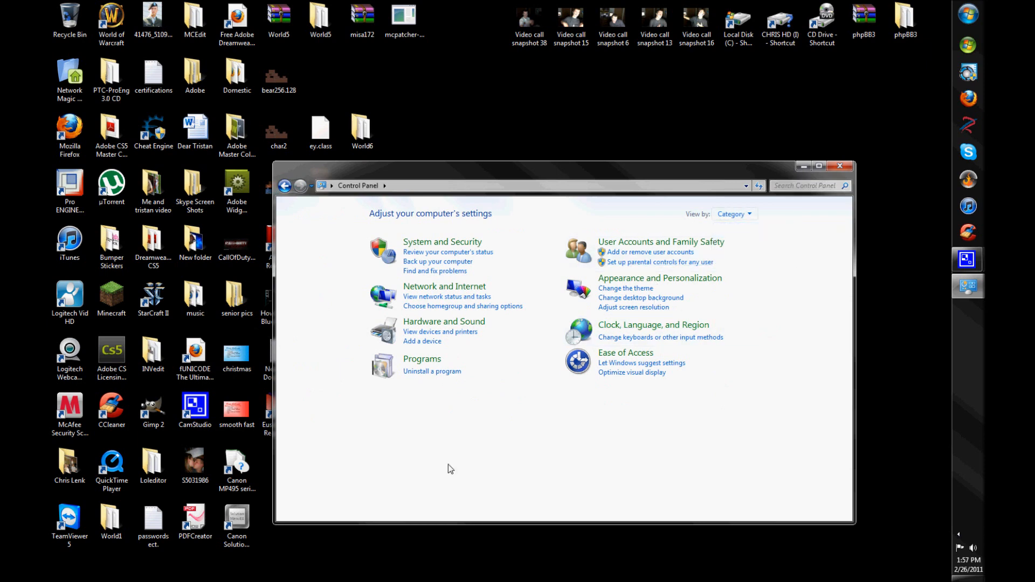
{"action": "mouse_move", "coordinate": [431, 370]}
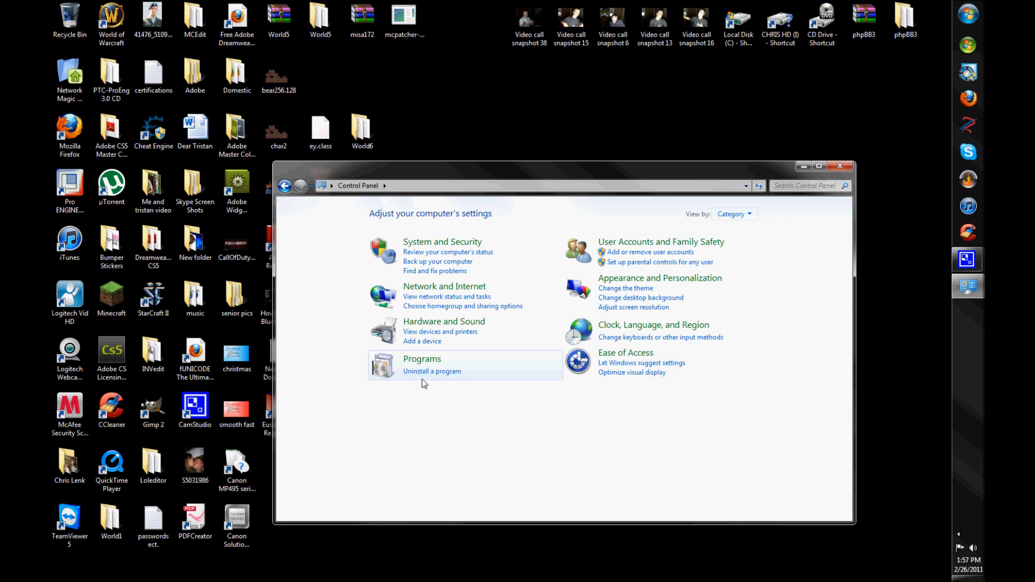
{"action": "mouse_move", "coordinate": [431, 371]}
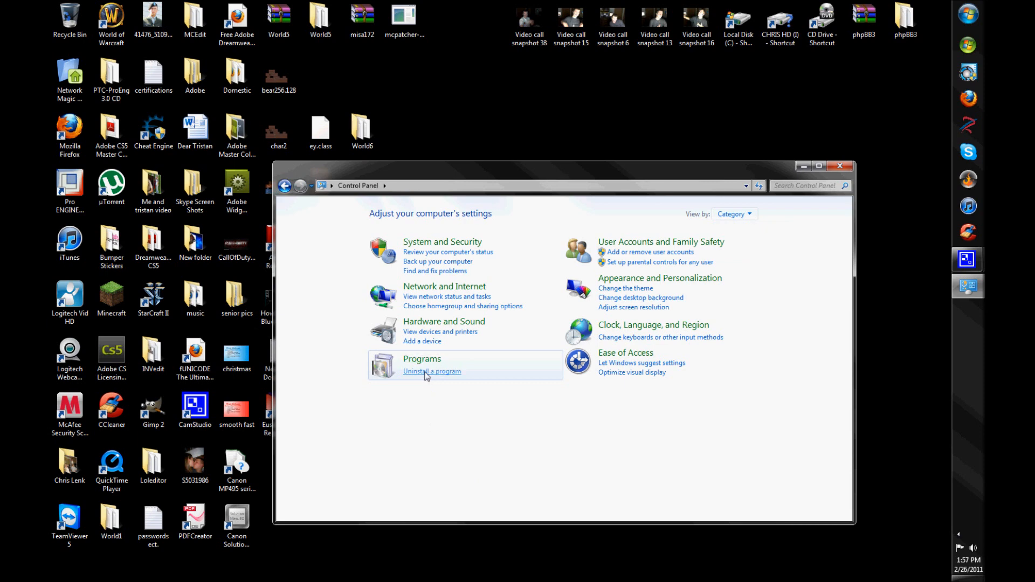
- Show Programs and Features via Uninstall a program and scroll the installed programs
{"action": "left_click", "coordinate": [431, 371]}
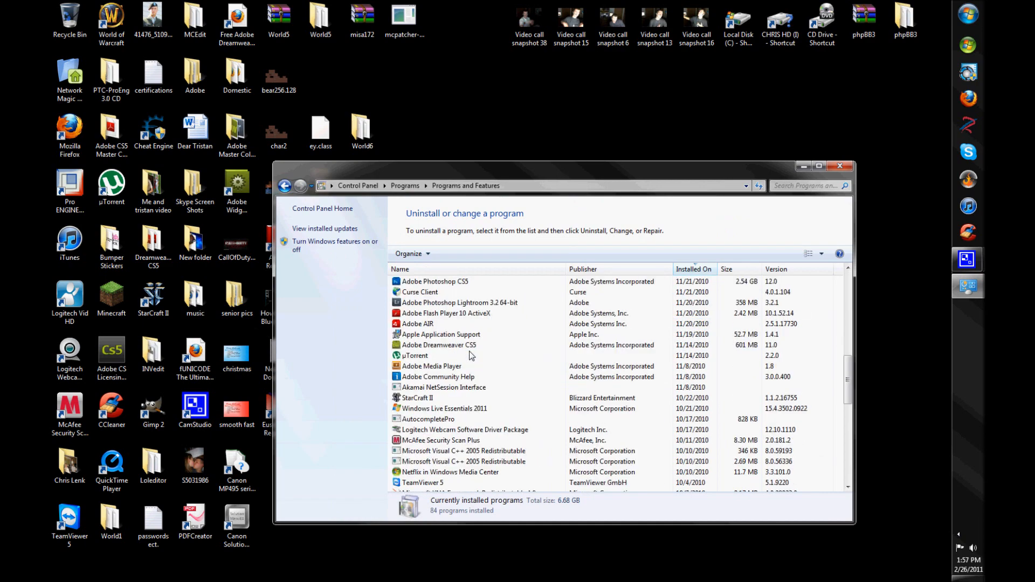
{"action": "scroll", "scroll_direction": "down", "scroll_amount": 3}
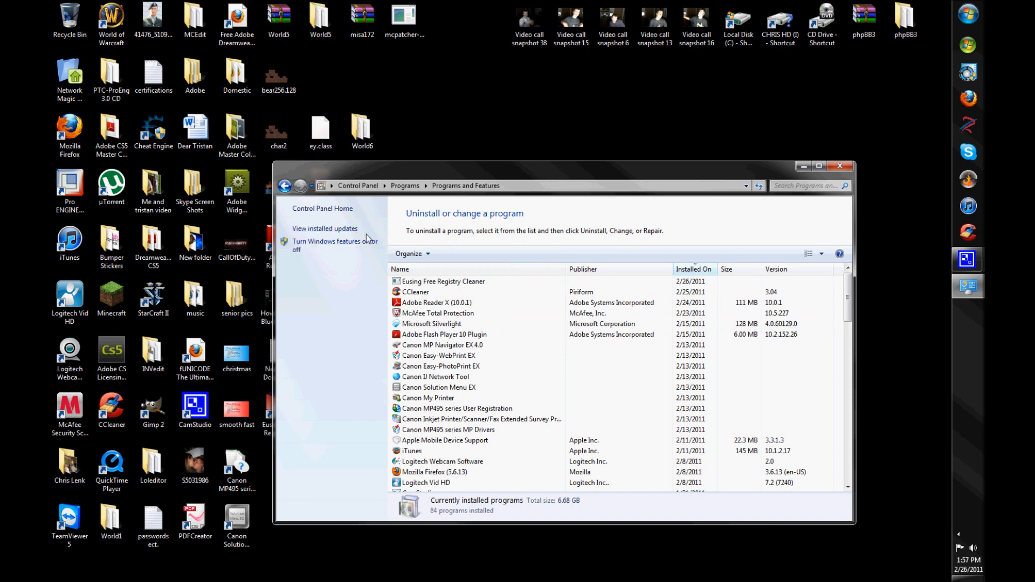
- Show the Installed Updates list and scroll down through the update groups
{"action": "left_click", "coordinate": [324, 229]}
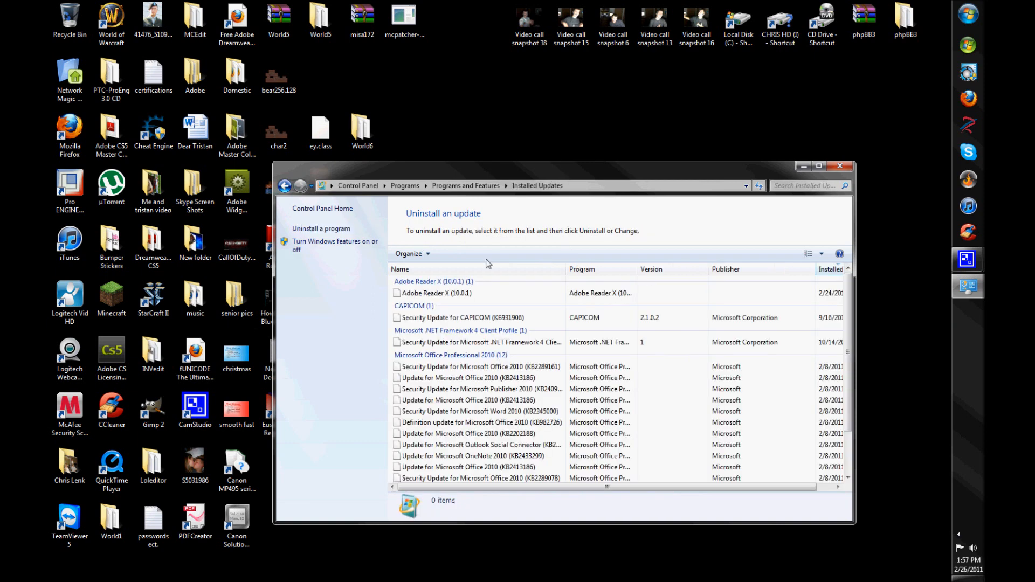
{"action": "scroll", "scroll_direction": "down", "scroll_amount": 3}
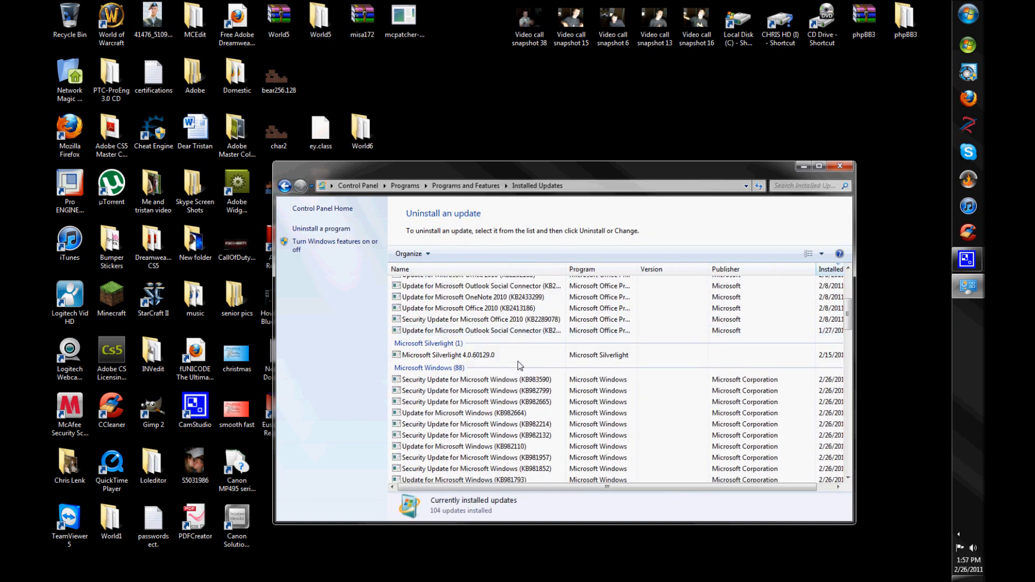
{"action": "scroll", "scroll_direction": "down", "scroll_amount": 3}
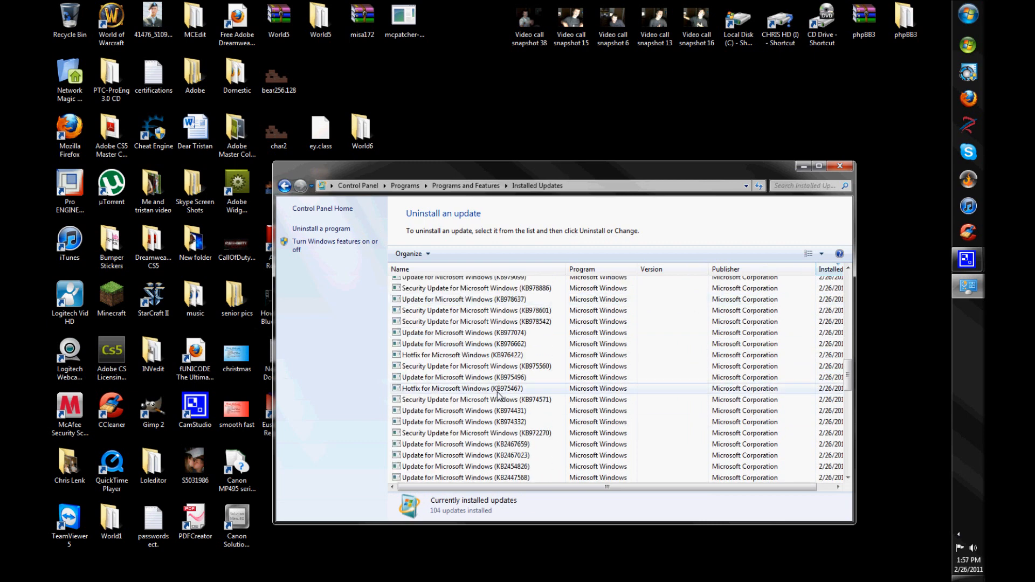
{"action": "scroll", "scroll_direction": "down", "scroll_amount": 3}
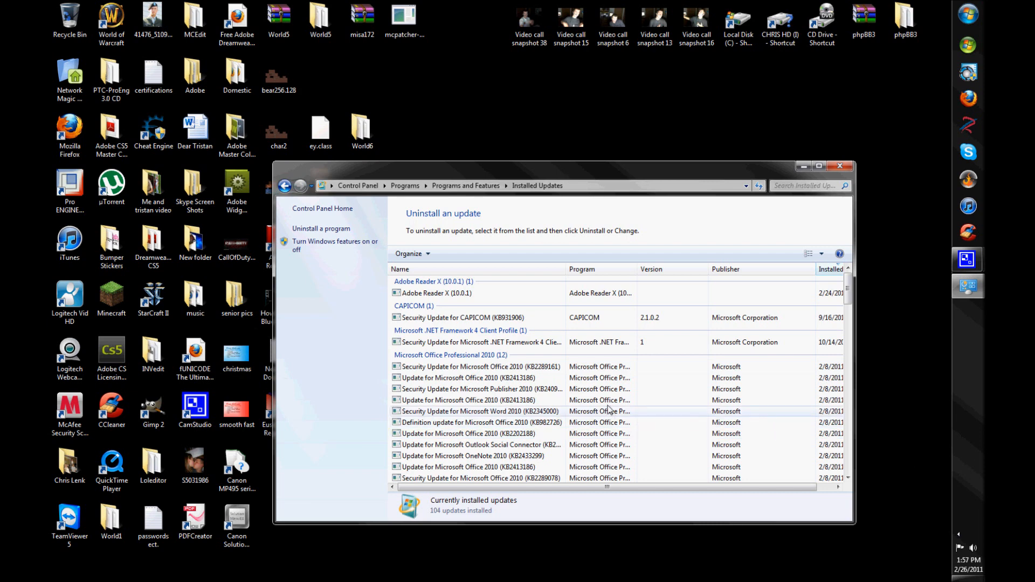
{"action": "mouse_move", "coordinate": [975, 498]}
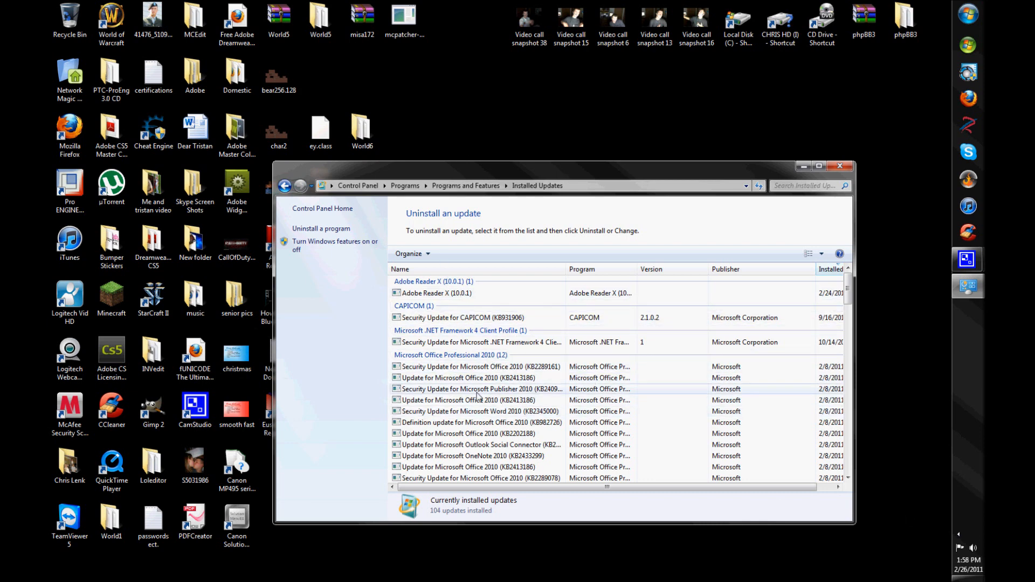
{"action": "mouse_move", "coordinate": [413, 377]}
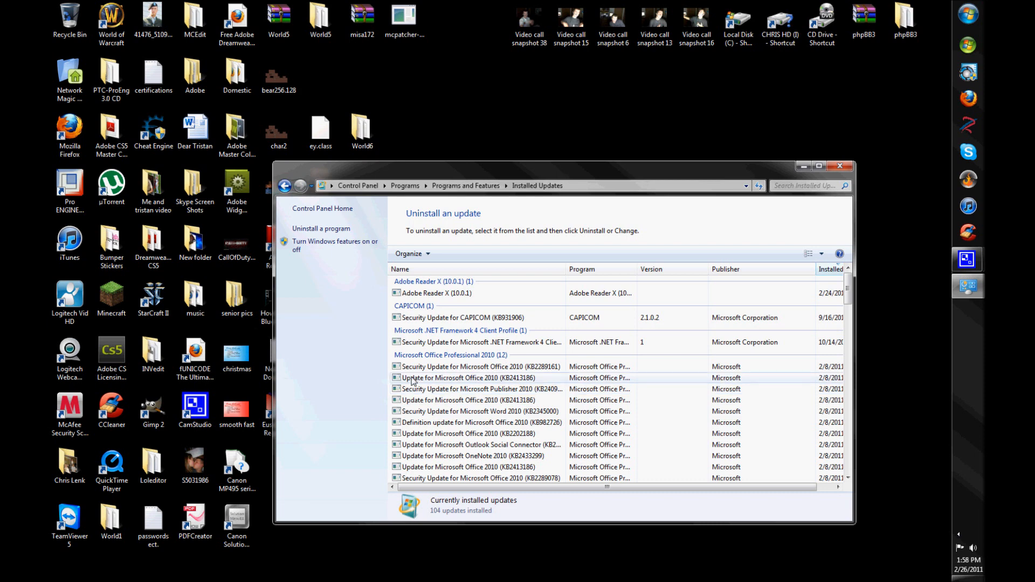
{"action": "mouse_move", "coordinate": [434, 434]}
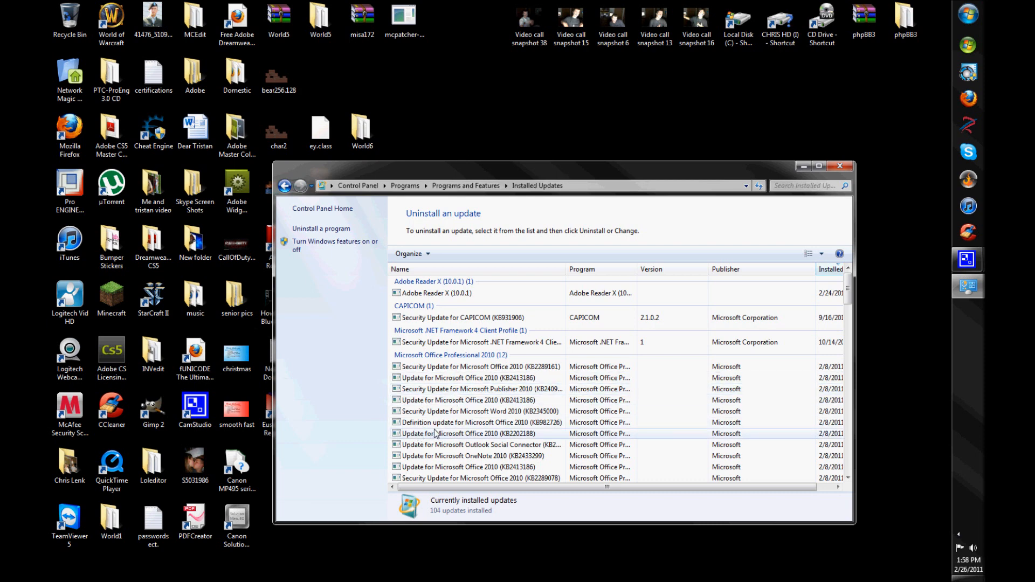
{"action": "mouse_move", "coordinate": [463, 411]}
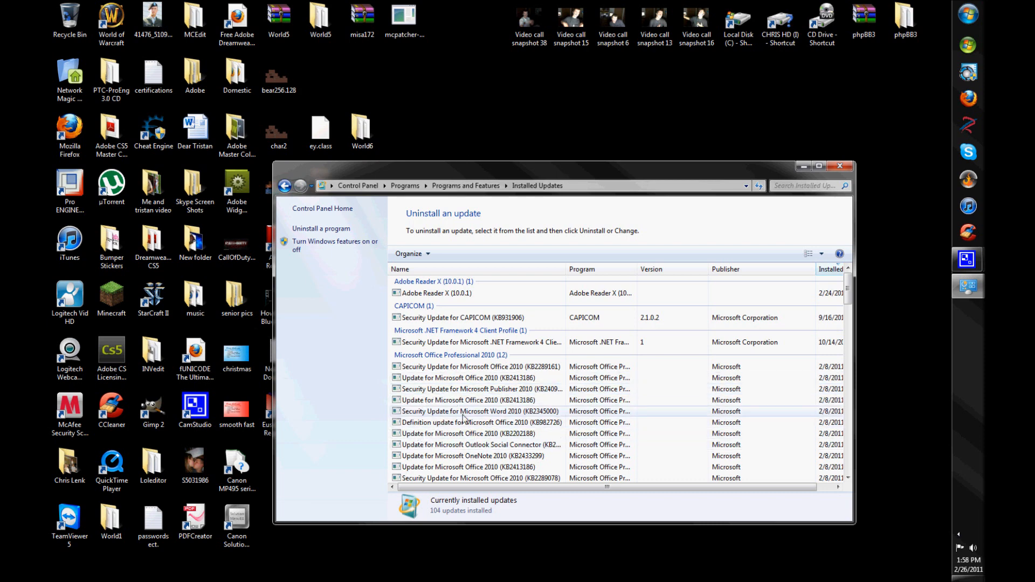
{"action": "mouse_move", "coordinate": [462, 400]}
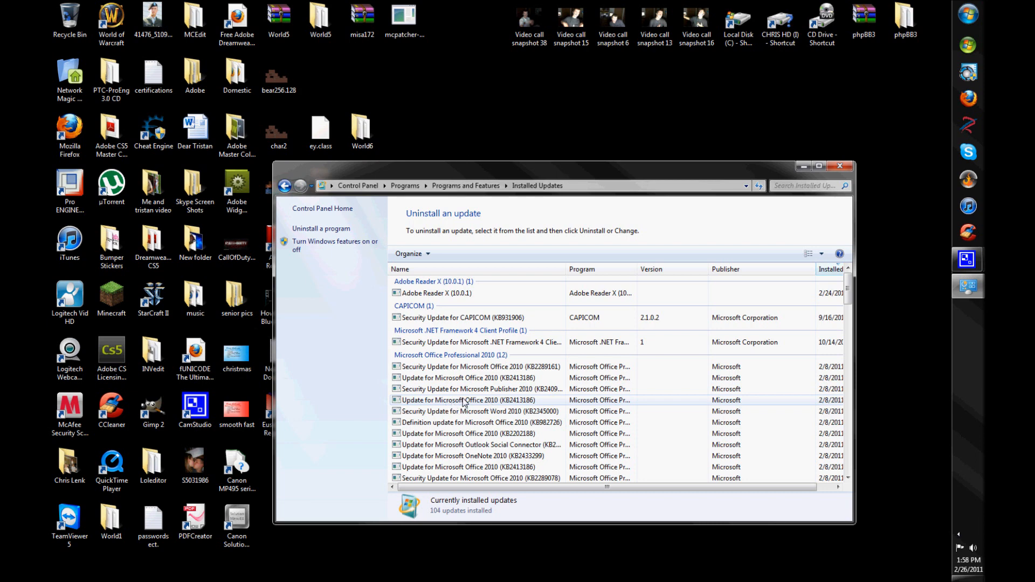
{"action": "left_click", "coordinate": [481, 400]}
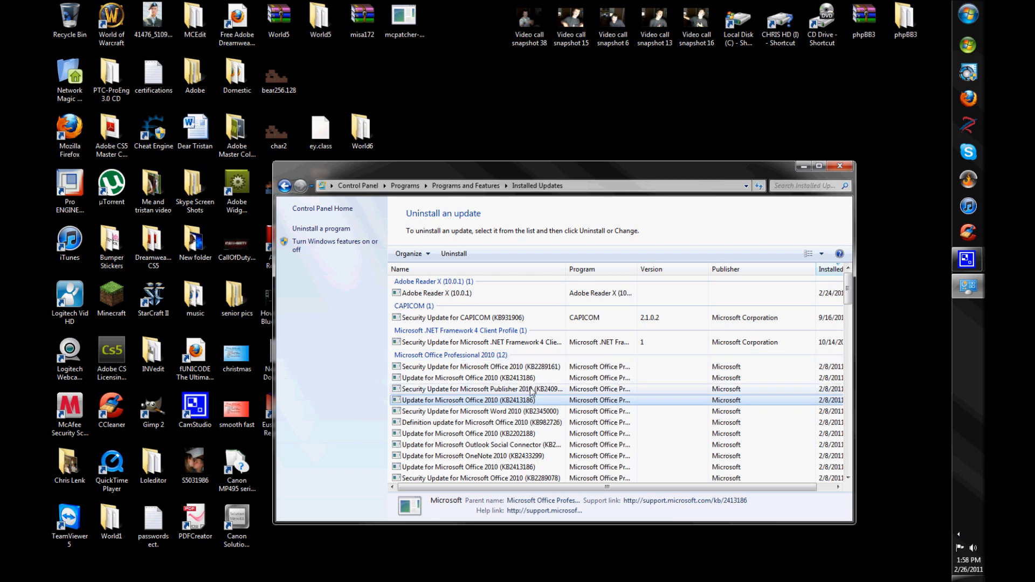
{"action": "scroll", "scroll_direction": "down", "scroll_amount": 3}
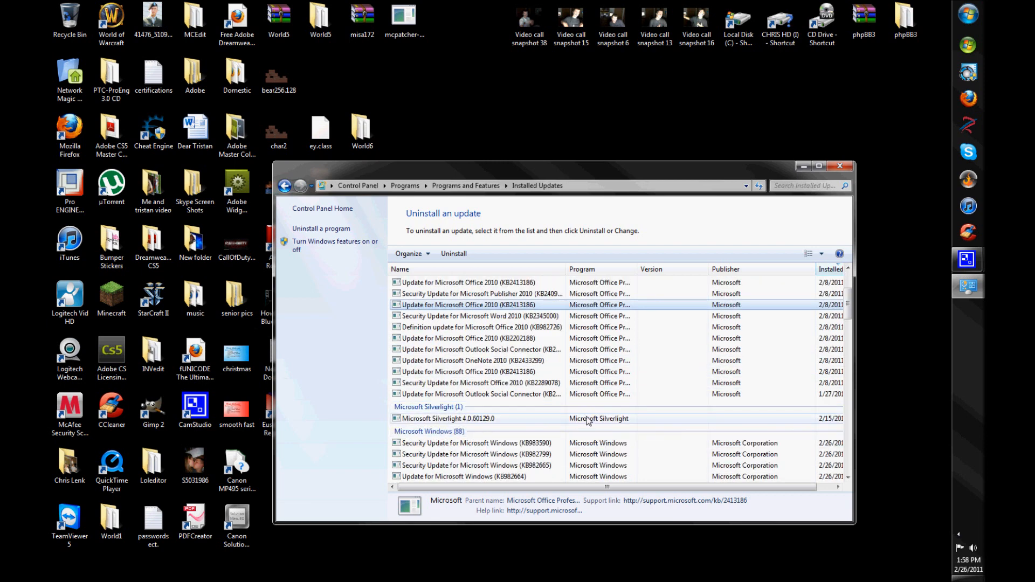
{"action": "scroll", "scroll_direction": "down", "scroll_amount": 3}
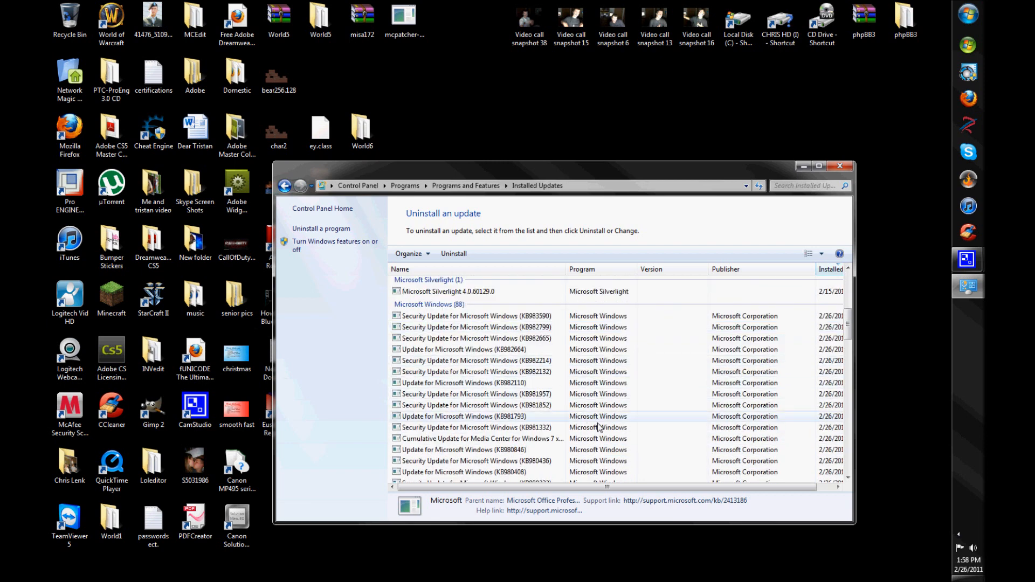
{"action": "mouse_move", "coordinate": [676, 372]}
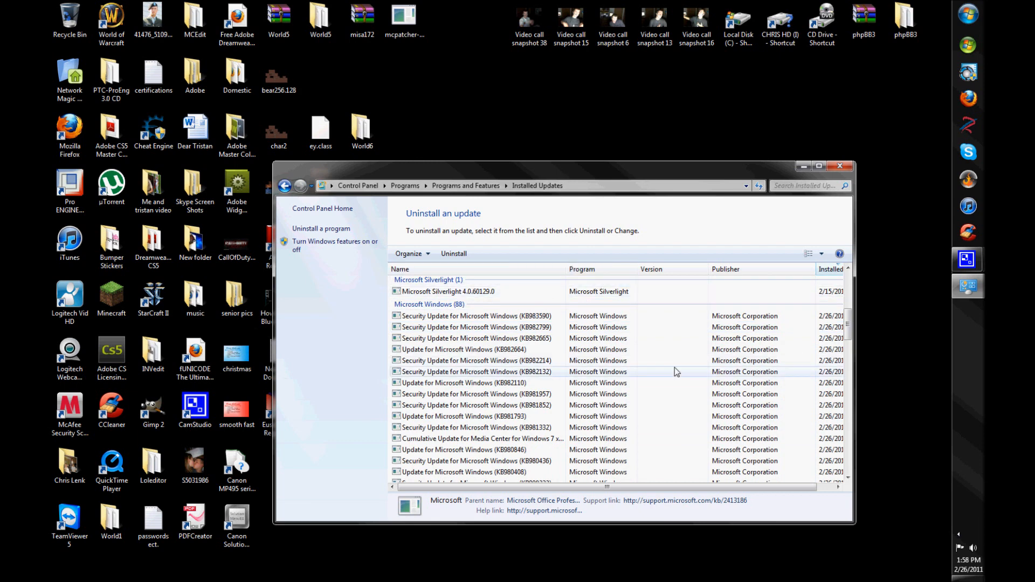
{"action": "mouse_move", "coordinate": [741, 257]}
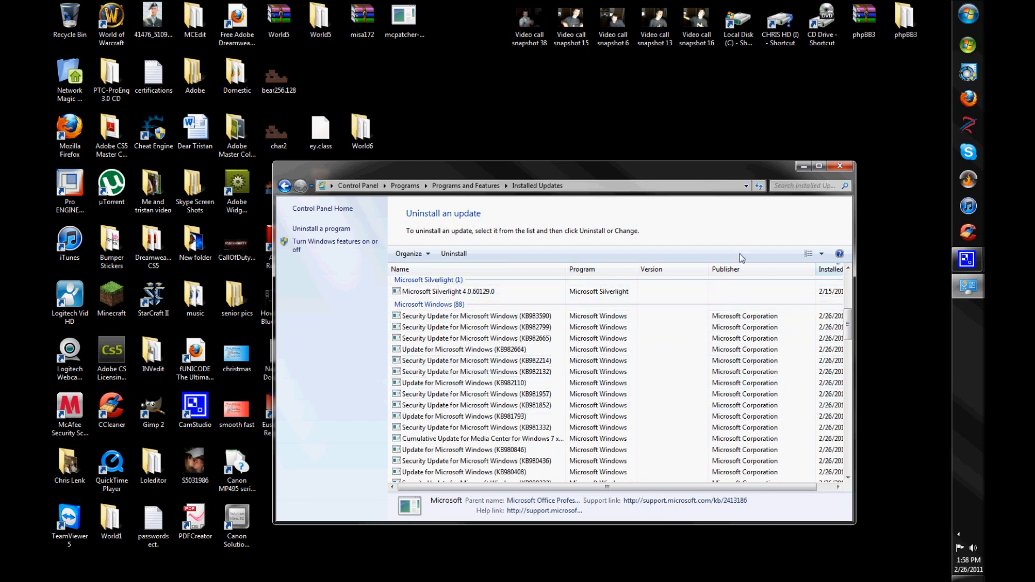
{"action": "scroll", "scroll_direction": "down", "scroll_amount": 3}
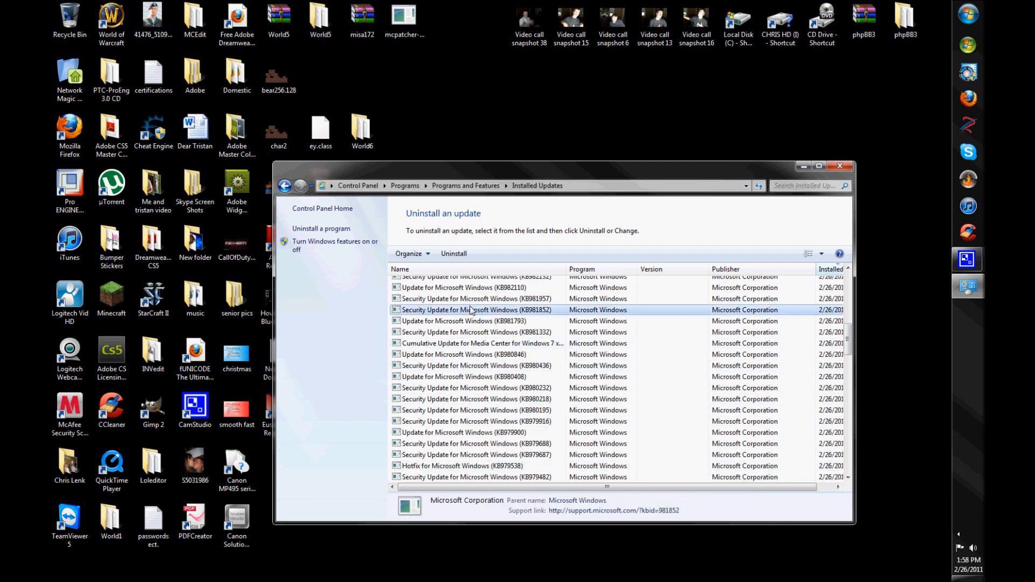
{"action": "mouse_move", "coordinate": [713, 175]}
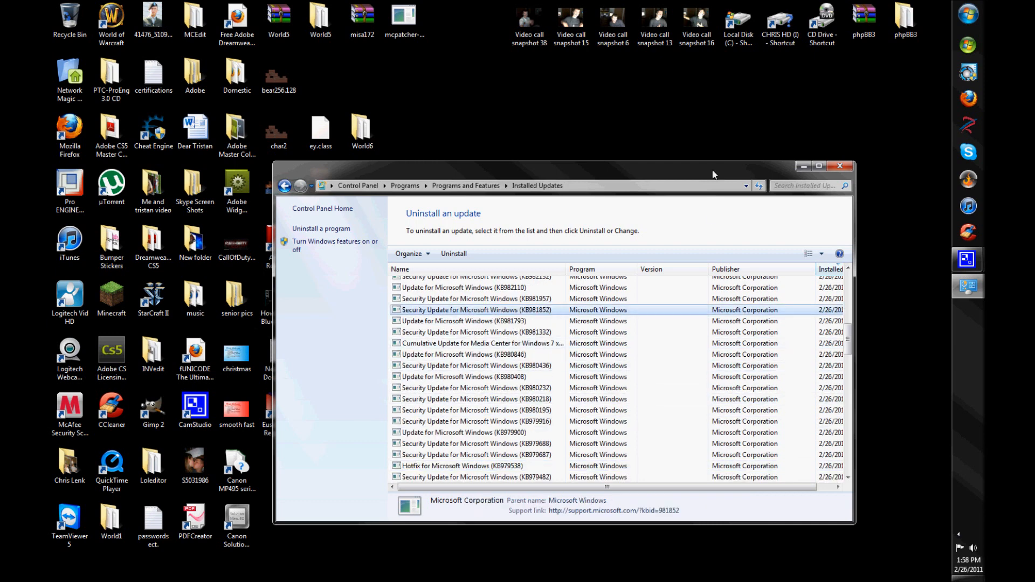
{"action": "left_click", "coordinate": [840, 166]}
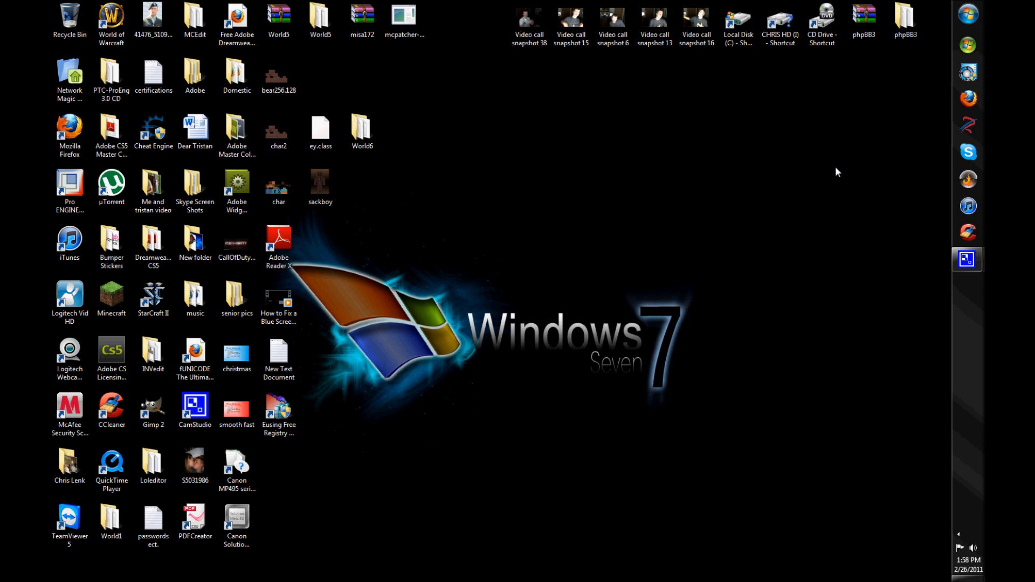
{"action": "mouse_move", "coordinate": [929, 319]}
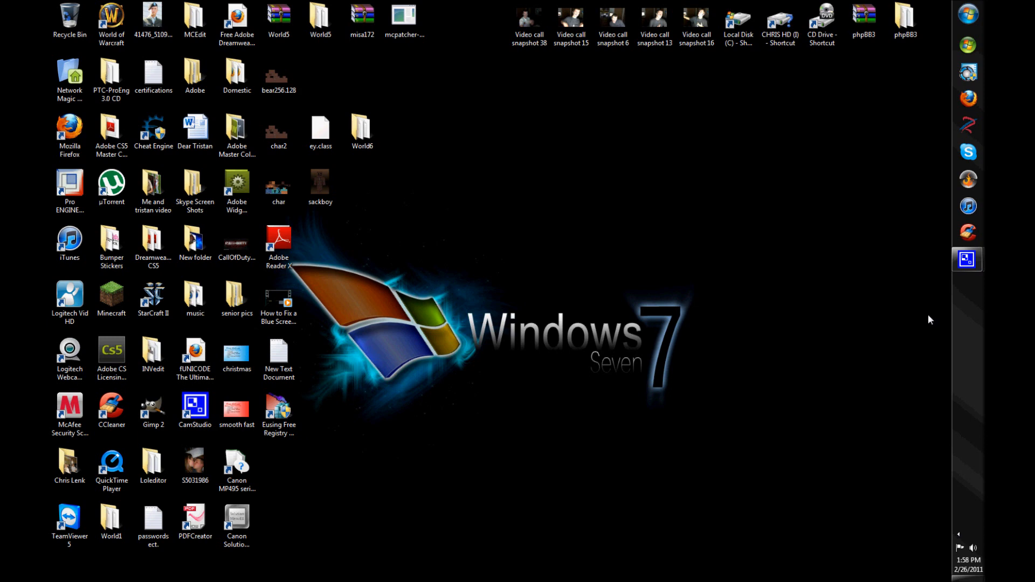
- Close the Control Panel window, leaving the desktop clear
{"action": "left_click", "coordinate": [319, 182]}
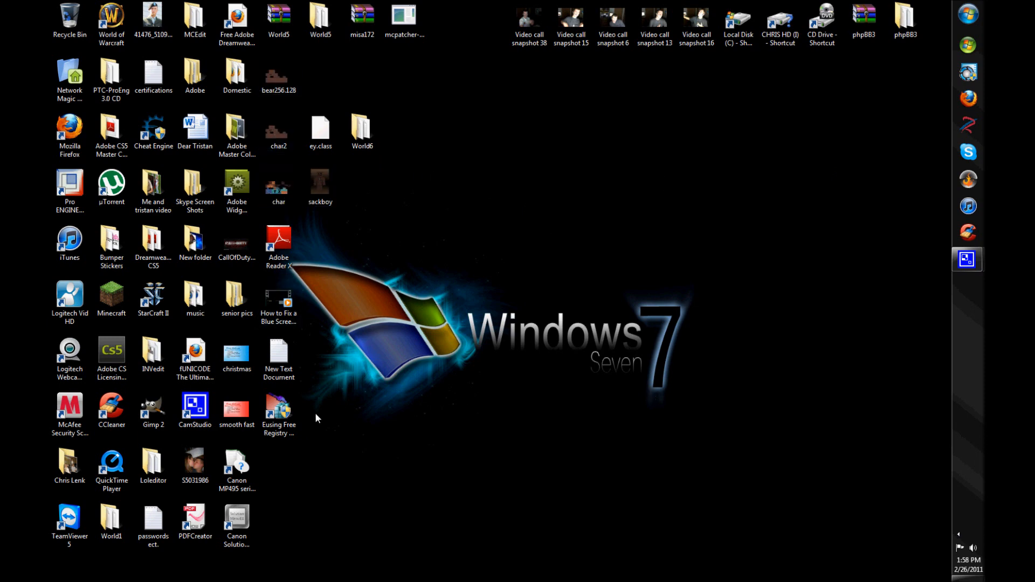
{"action": "mouse_move", "coordinate": [915, 288]}
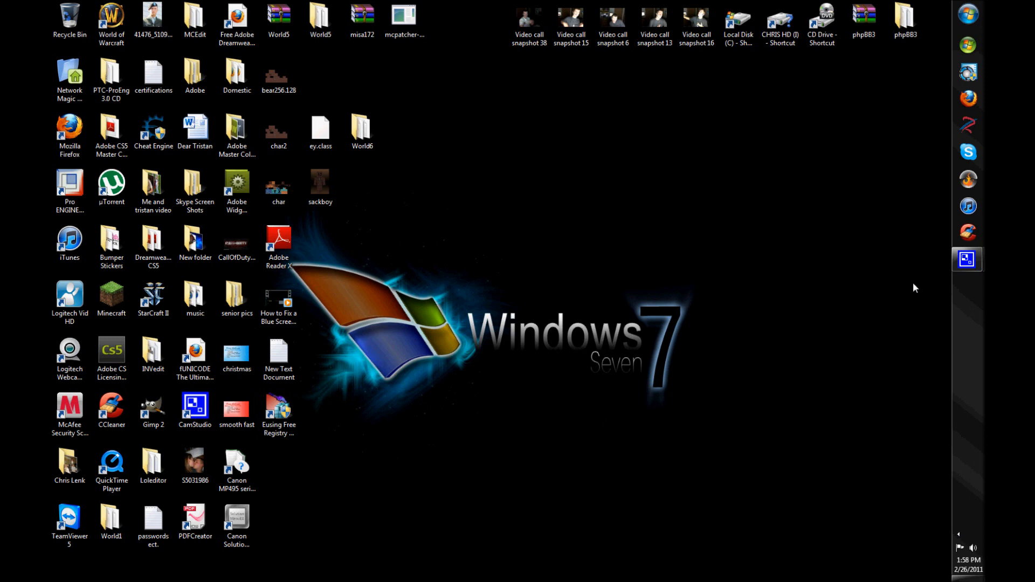
{"action": "mouse_move", "coordinate": [658, 205]}
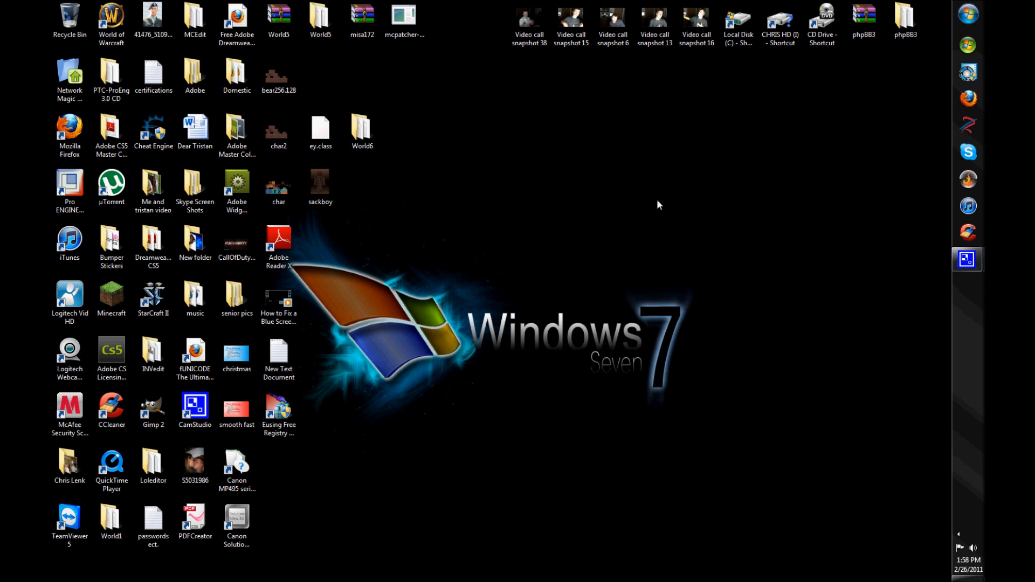